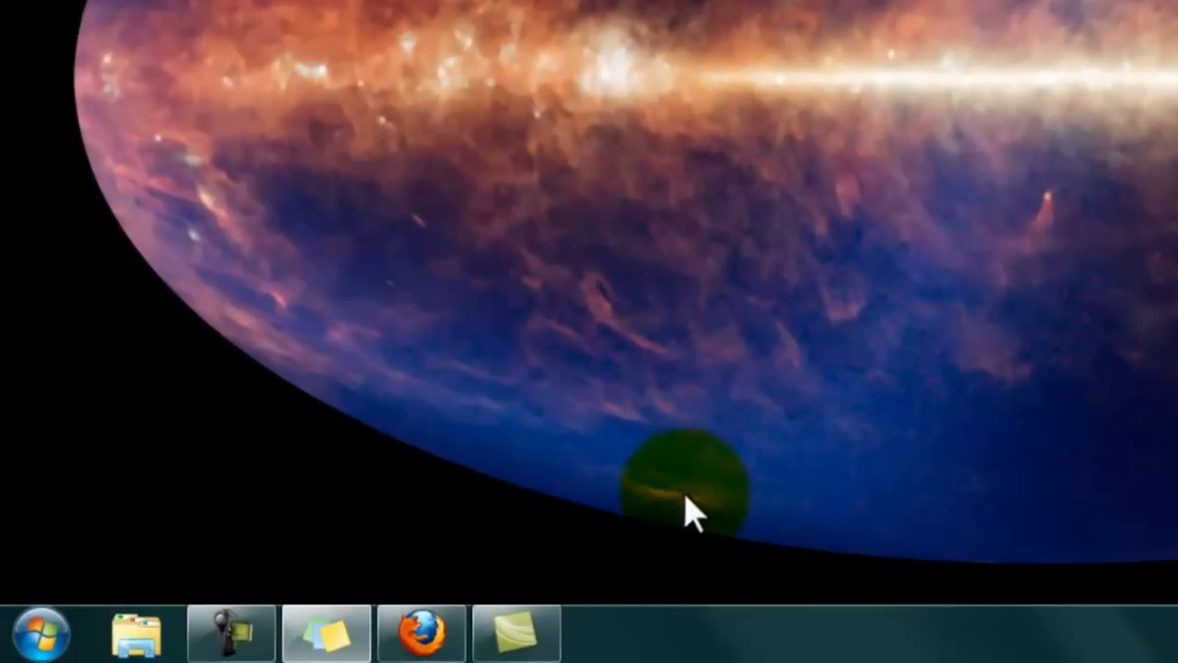
mouse_move(438, 534)
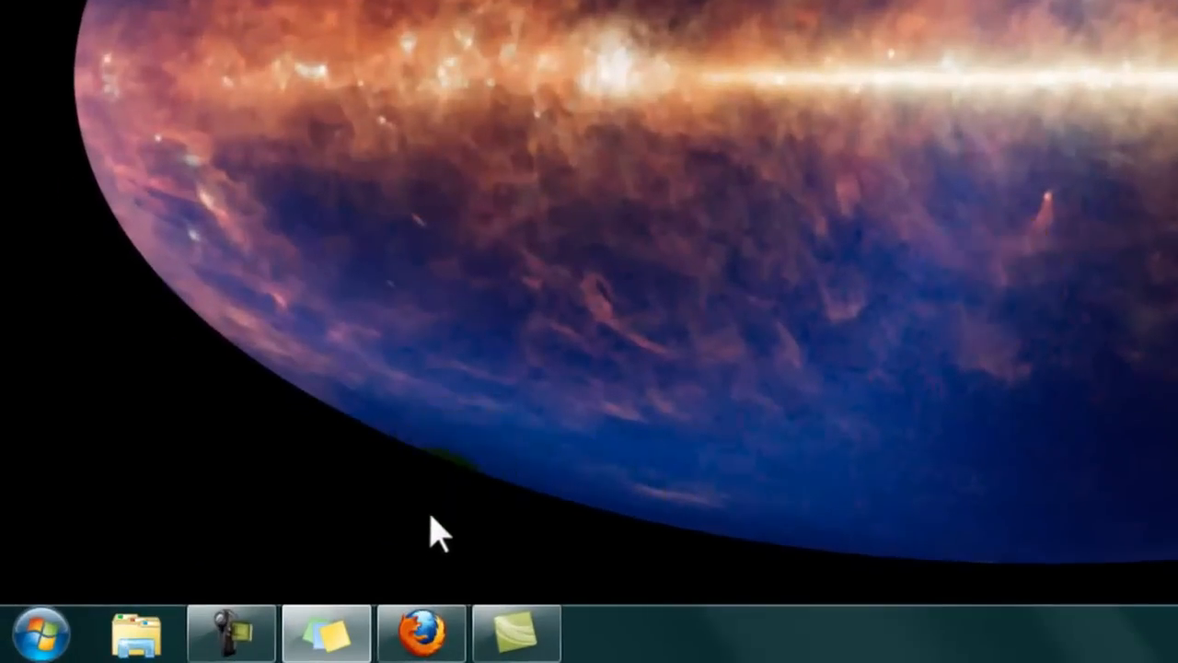
Step: Download the Movie Maker 2011 installer in Firefox, saving it to the downloads list
left_click(419, 633)
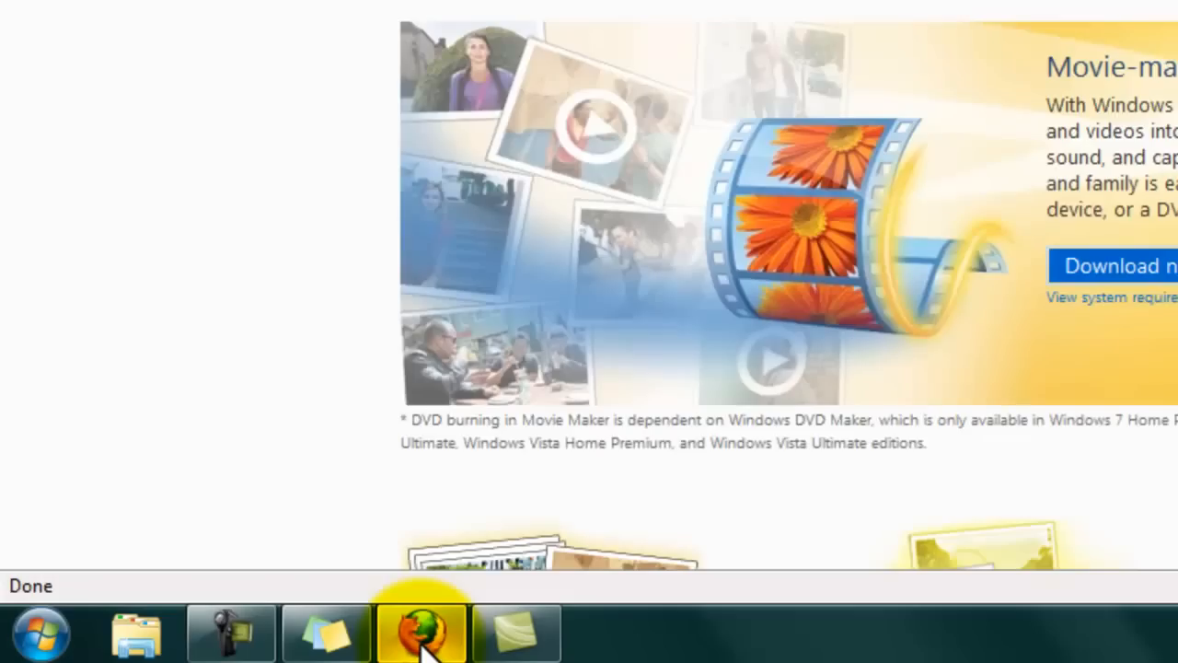
left_click(420, 634)
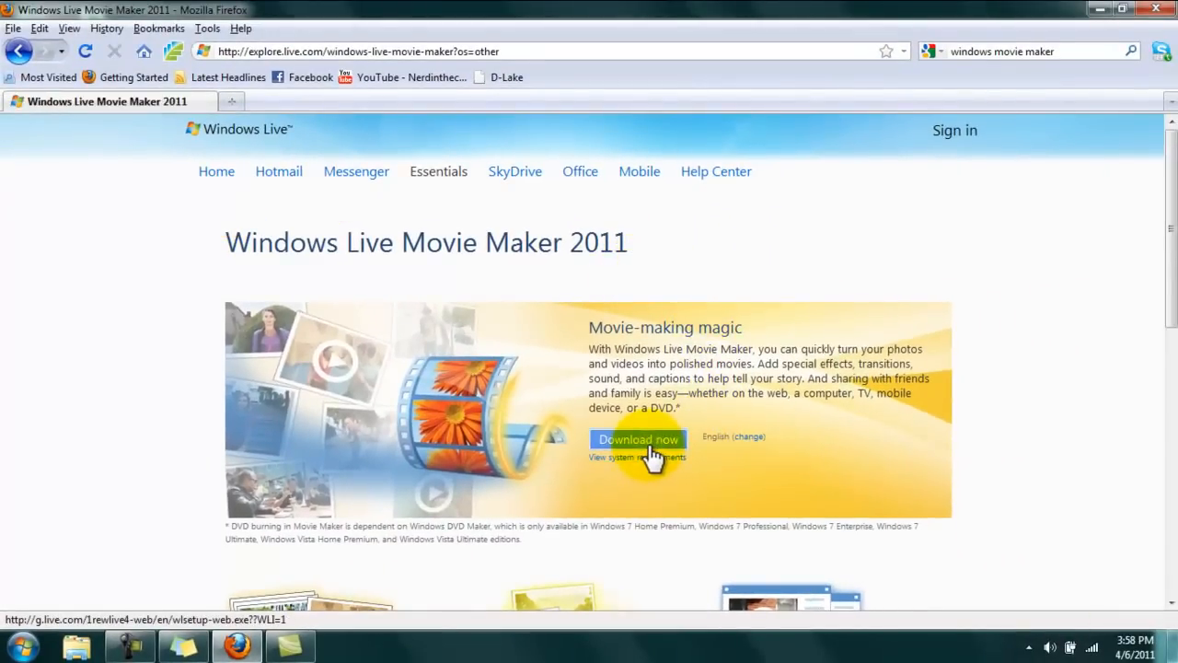
left_click(637, 438)
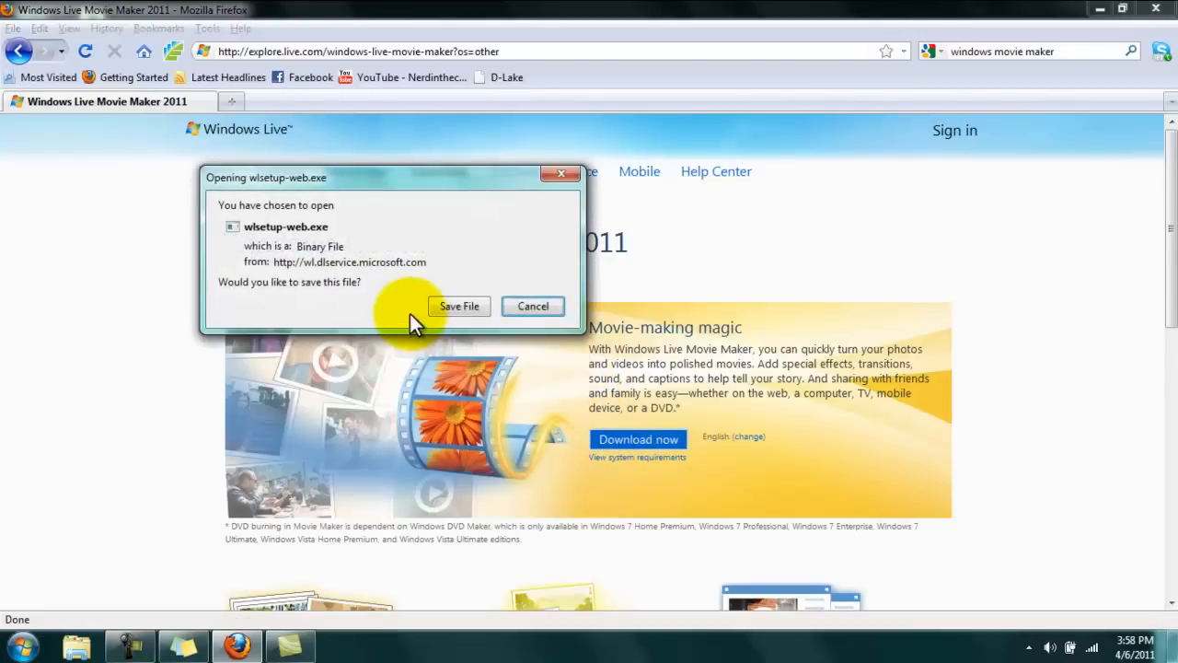
left_click(459, 305)
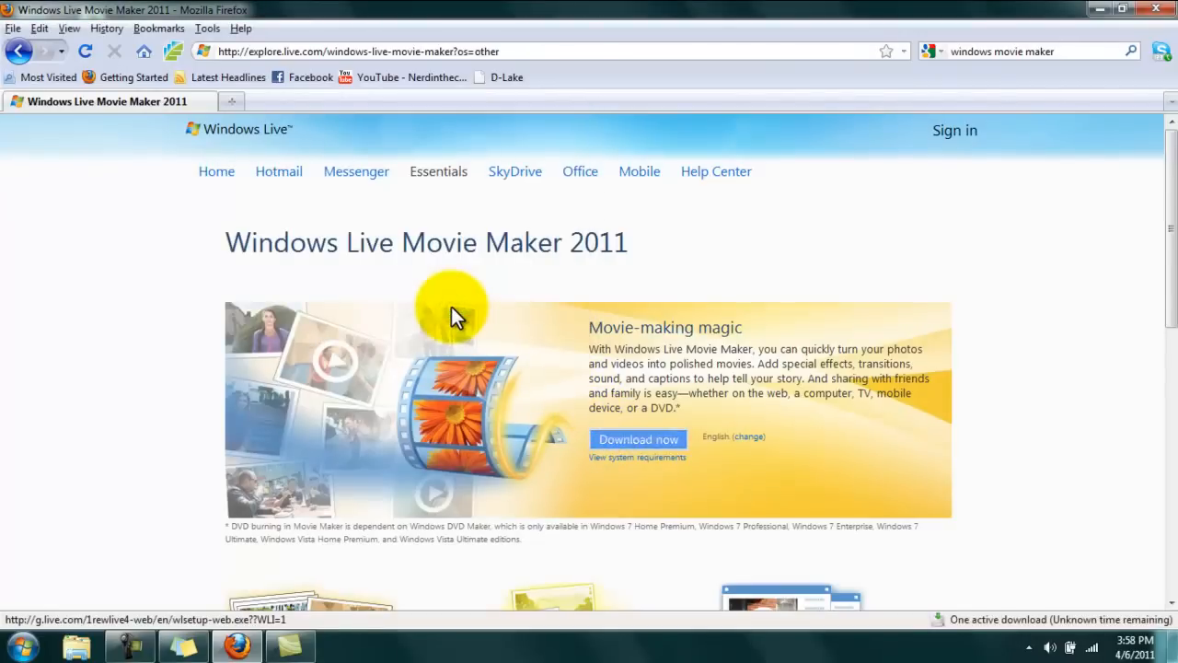
left_click(637, 439)
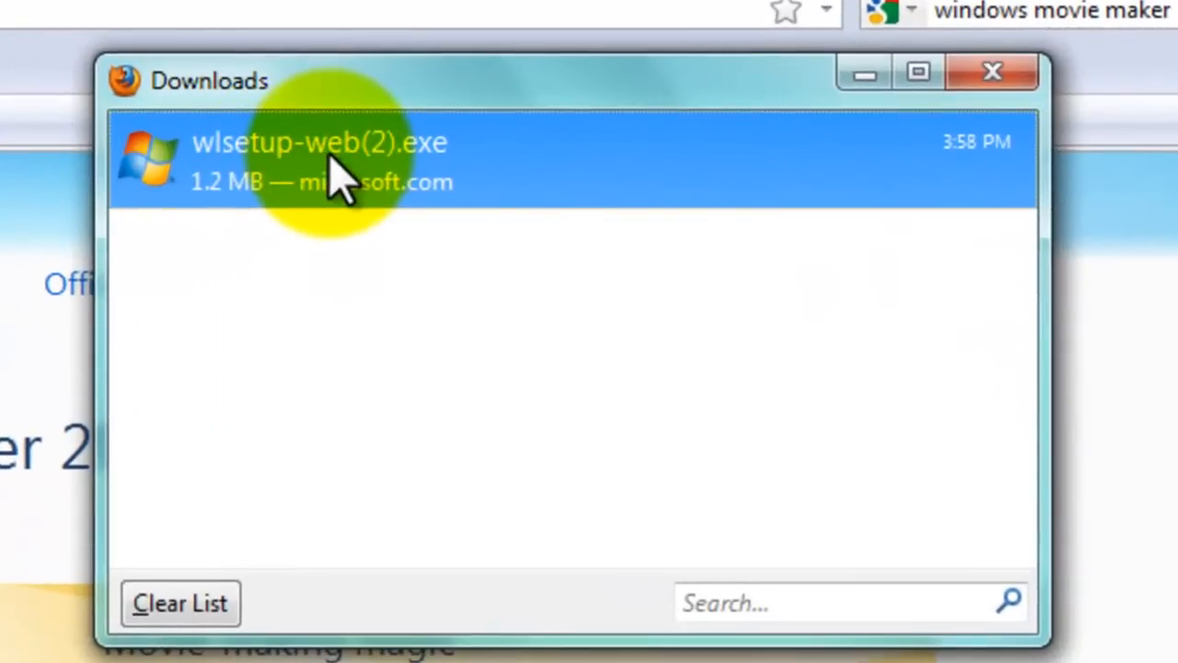
mouse_move(331, 169)
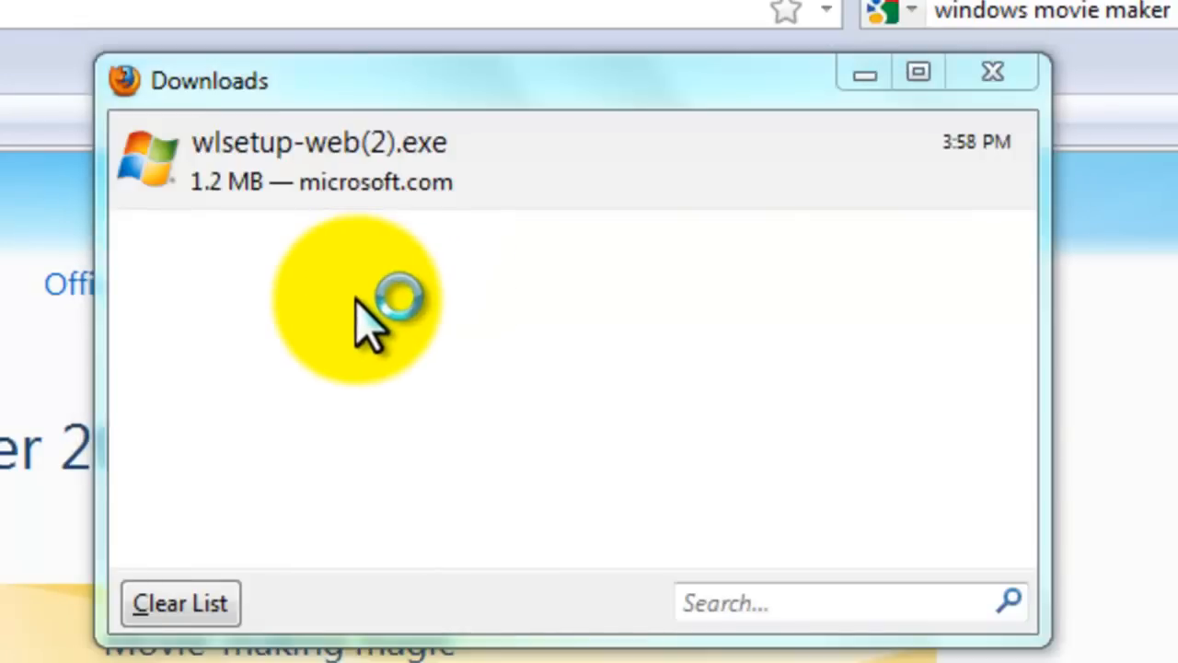
Step: Search the Start menu for 'windows' to locate Windows Live Movie Maker
left_click(992, 72)
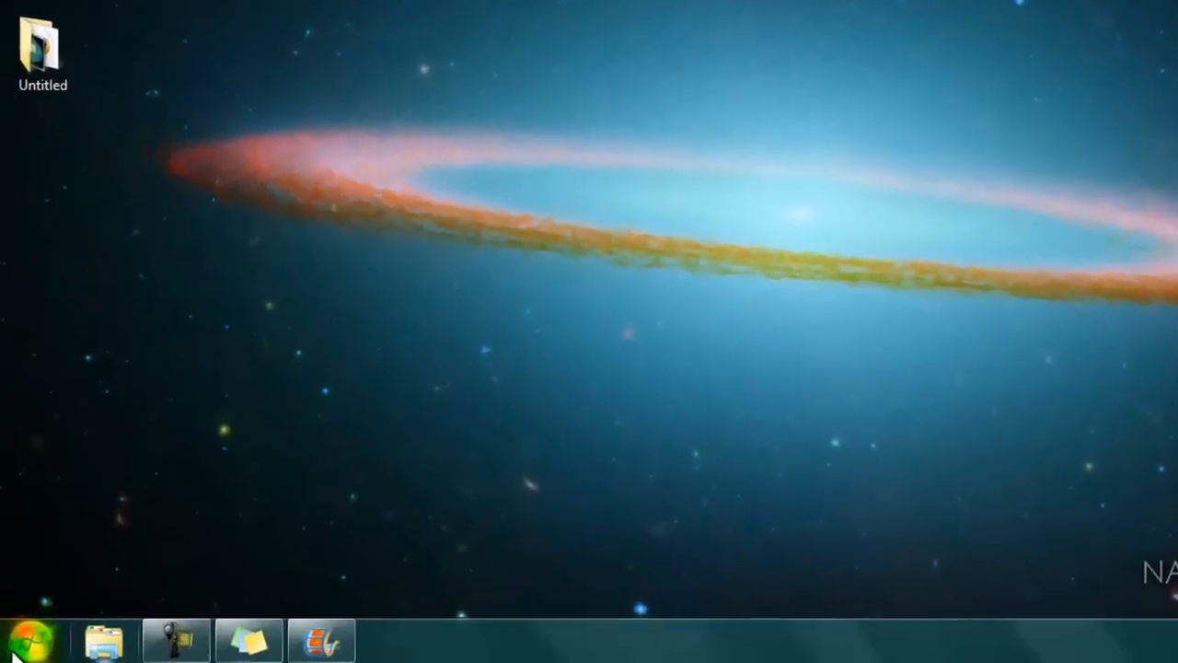
left_click(34, 637)
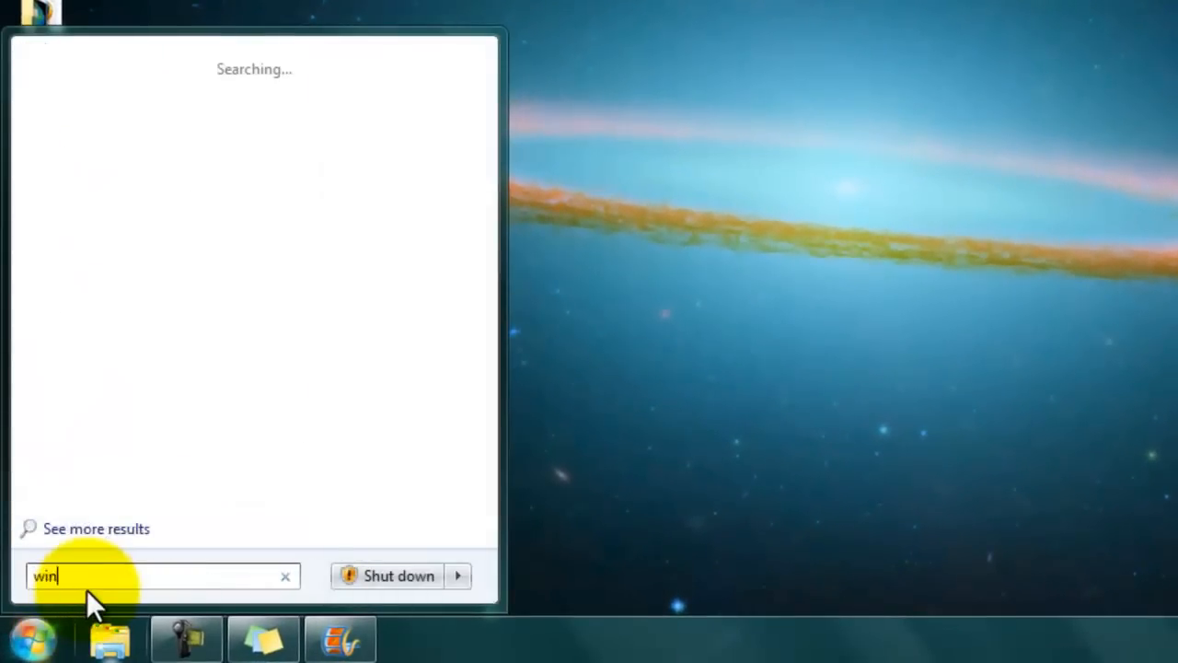
type("dows")
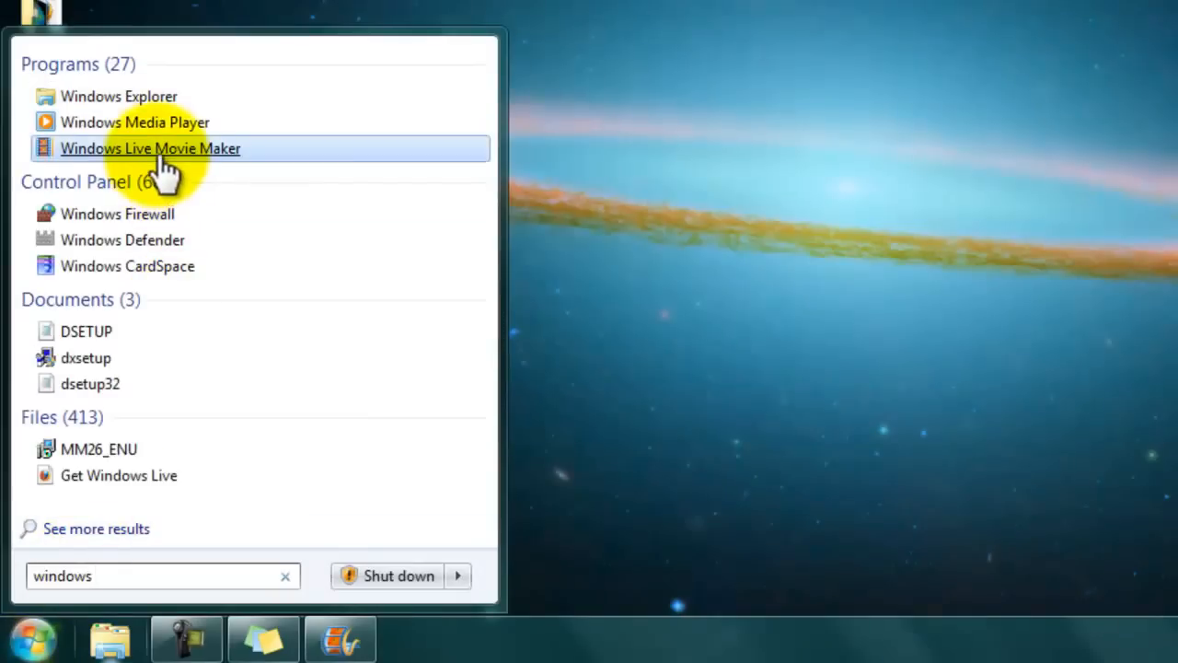
mouse_move(164, 166)
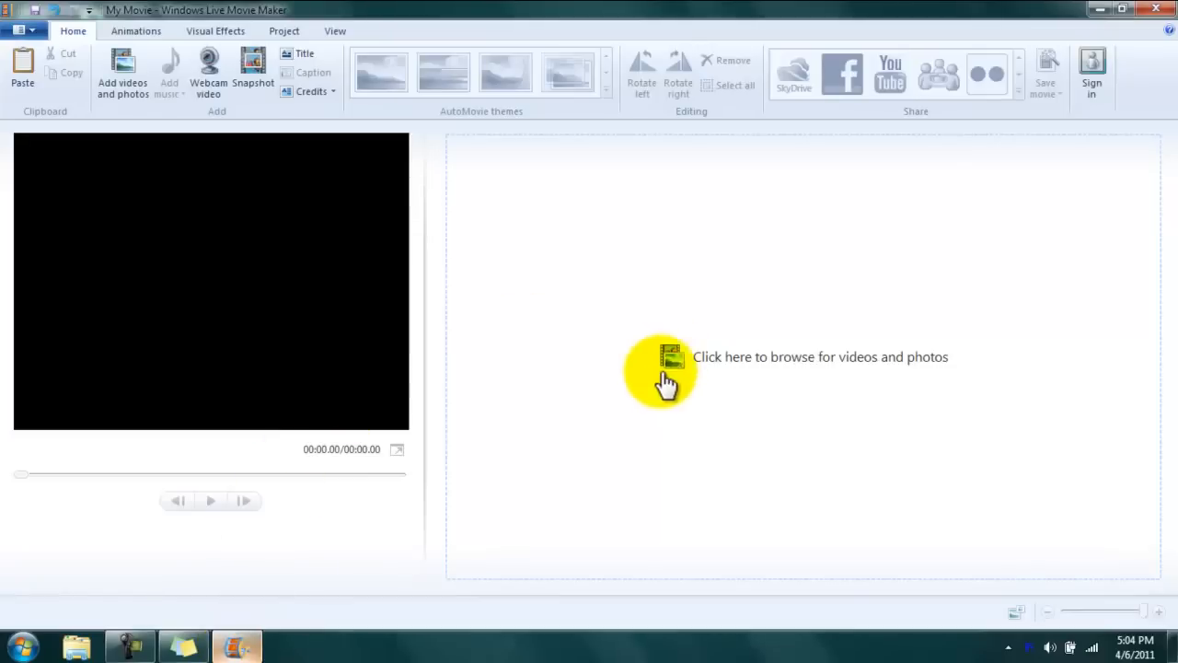
Step: Browse to the Desktop folder and bring its video clip into the storyboard
left_click(666, 377)
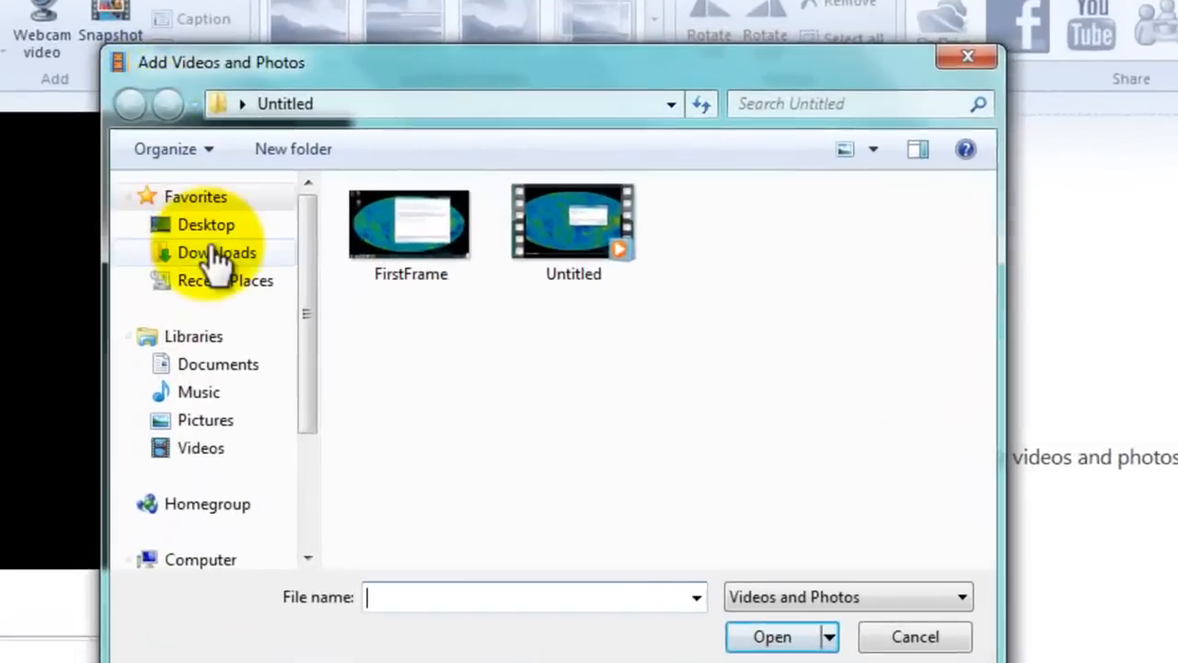
left_click(206, 224)
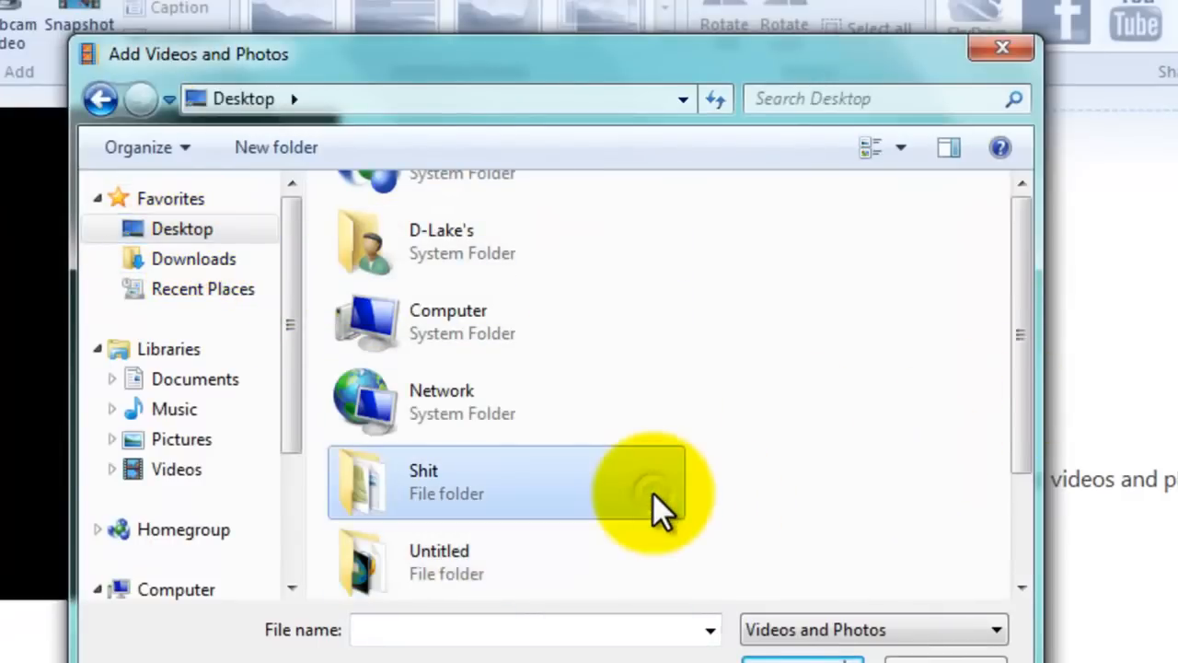
double_click(423, 482)
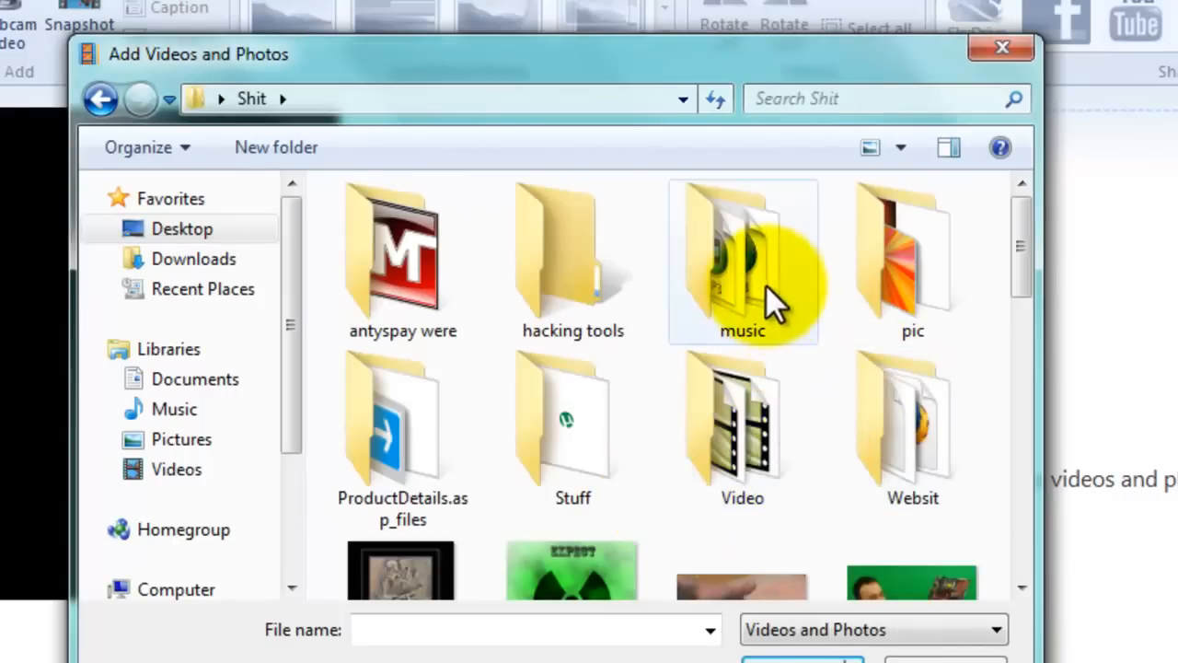
scroll("down", 3)
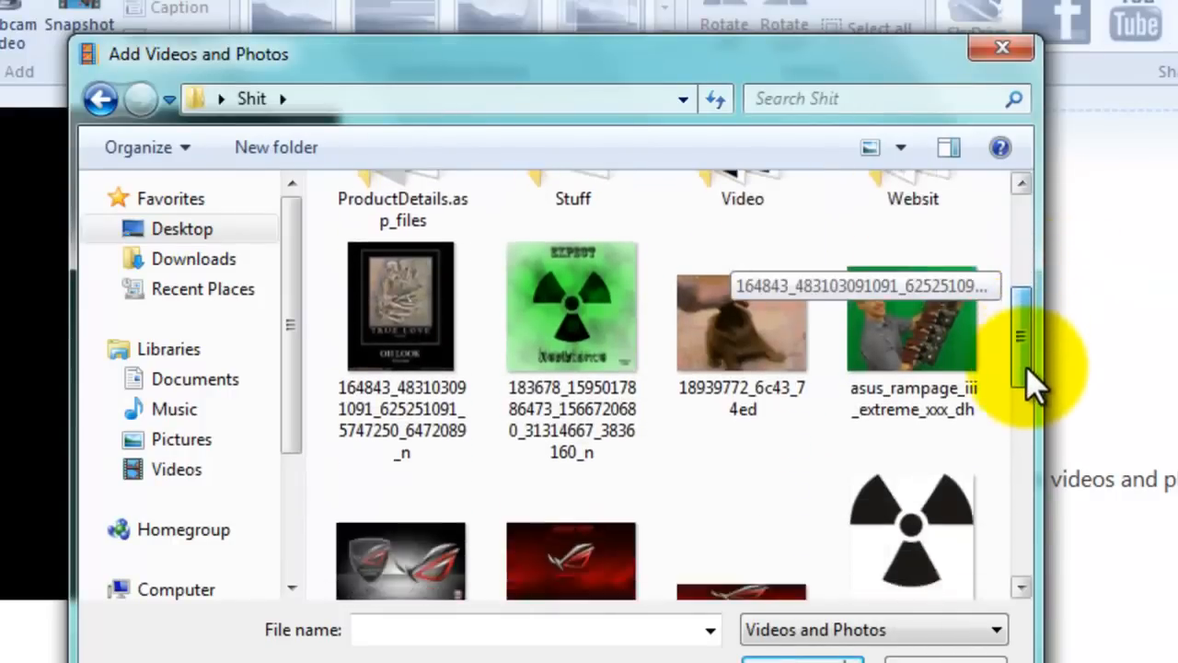
scroll("down", 3)
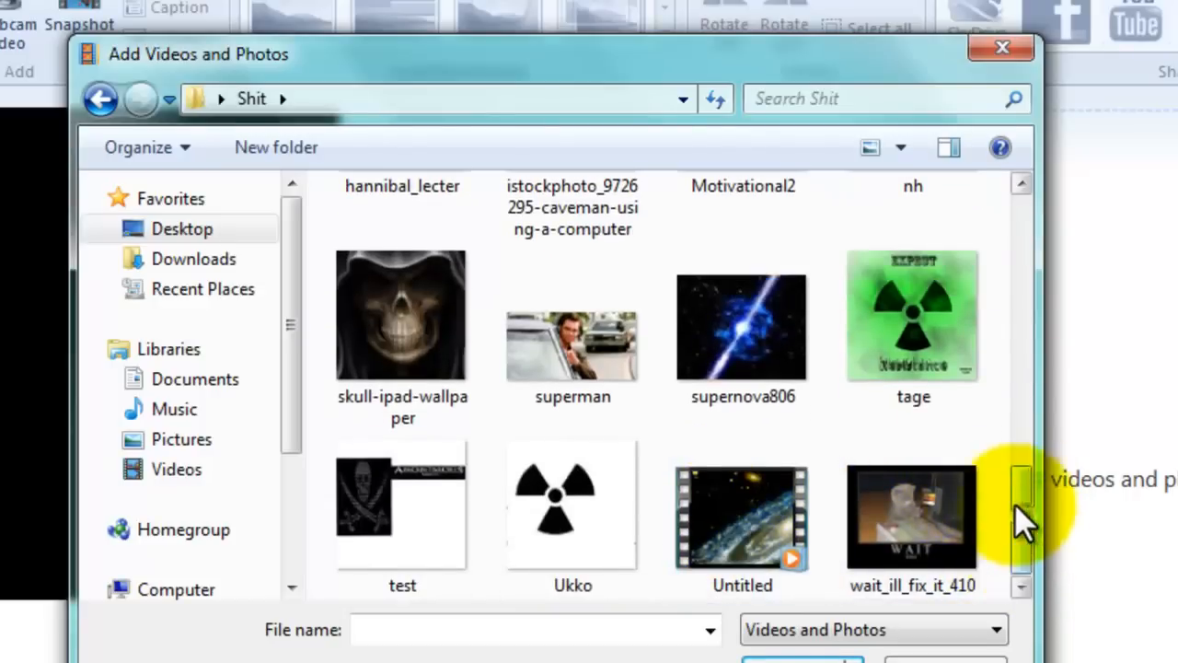
scroll("up", 3)
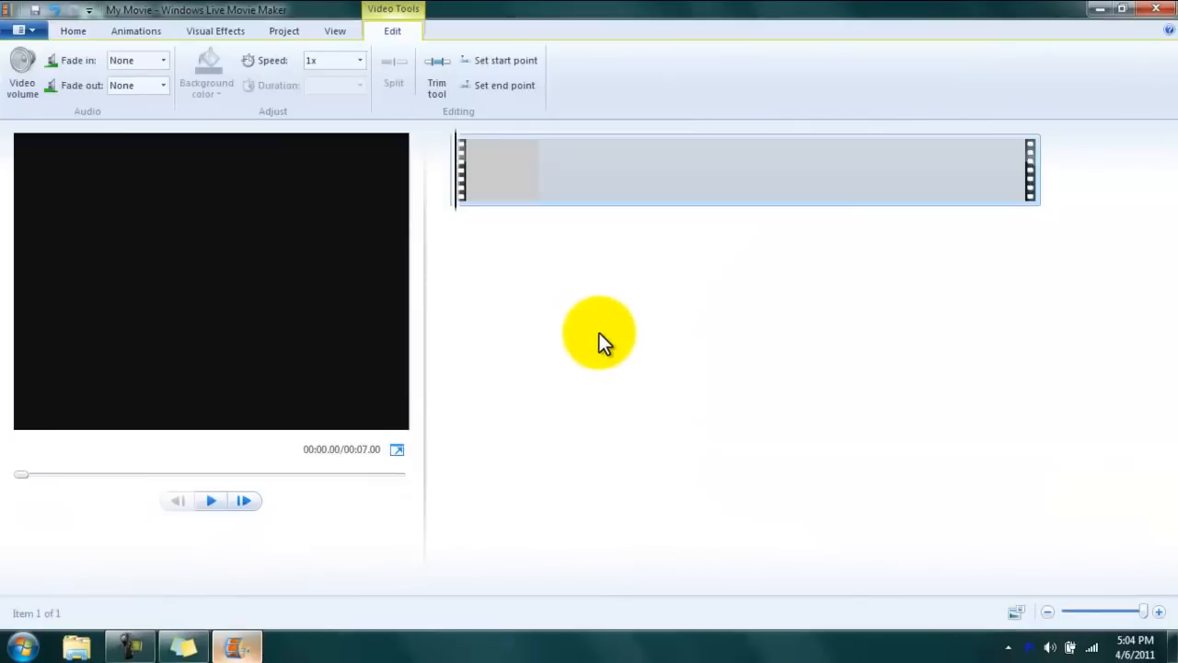
Step: Shrink the storyboard thumbnails, preview defrag.avi and pause about eight seconds in
left_click(1014, 611)
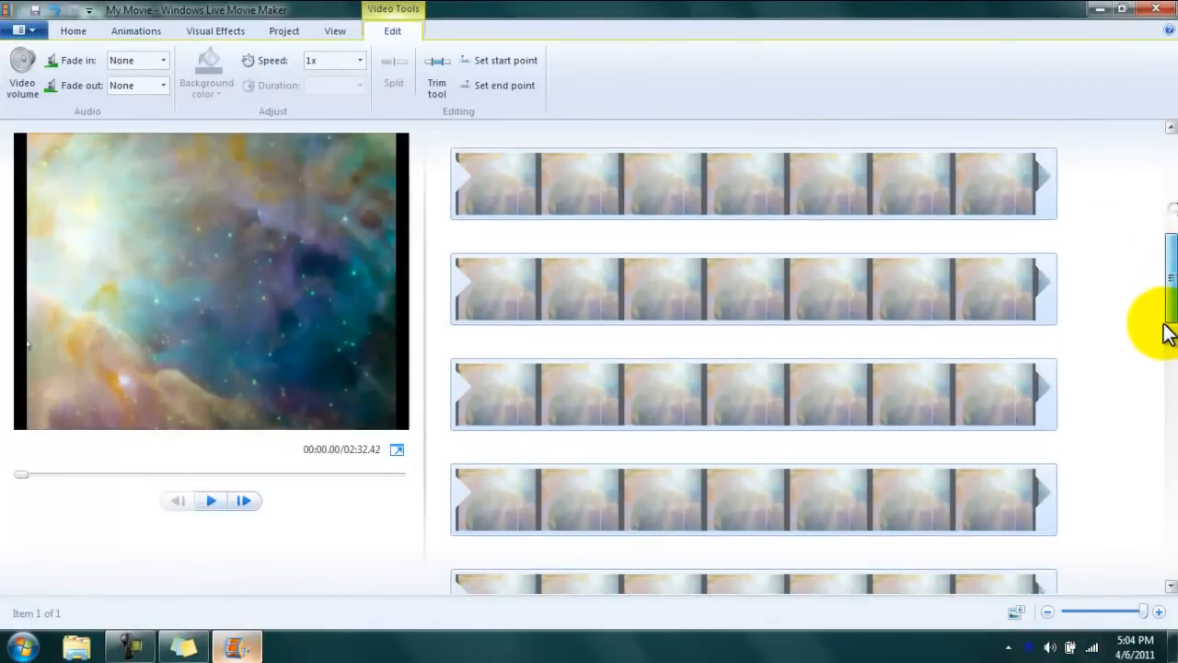
left_click(1058, 611)
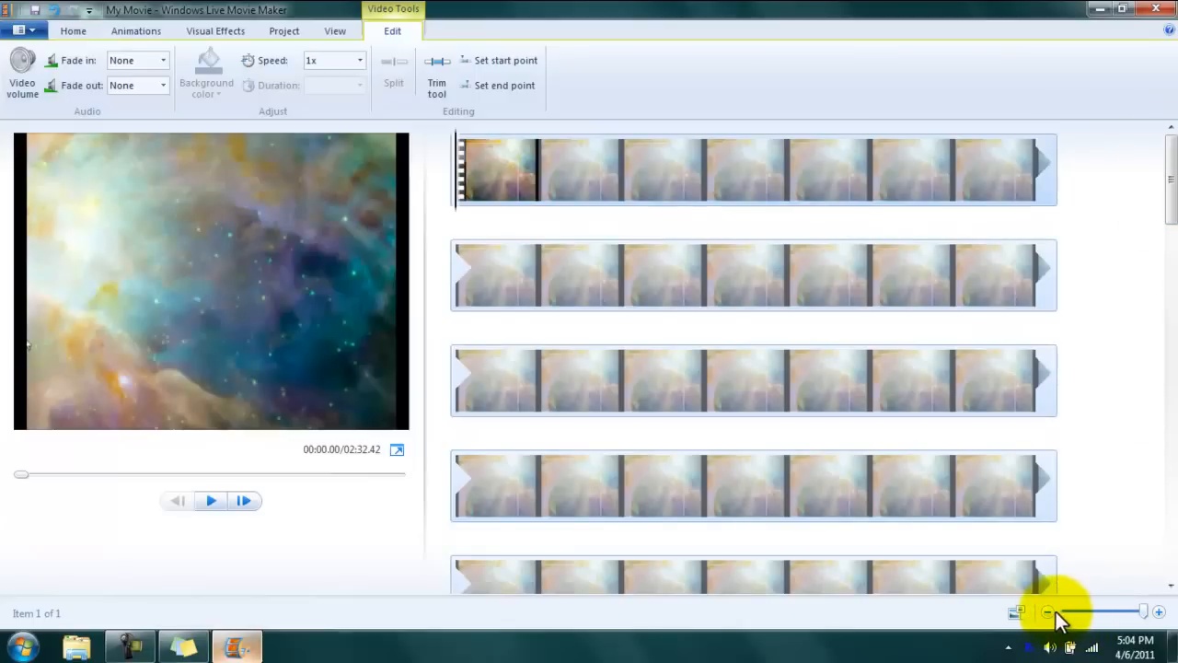
left_click(1046, 611)
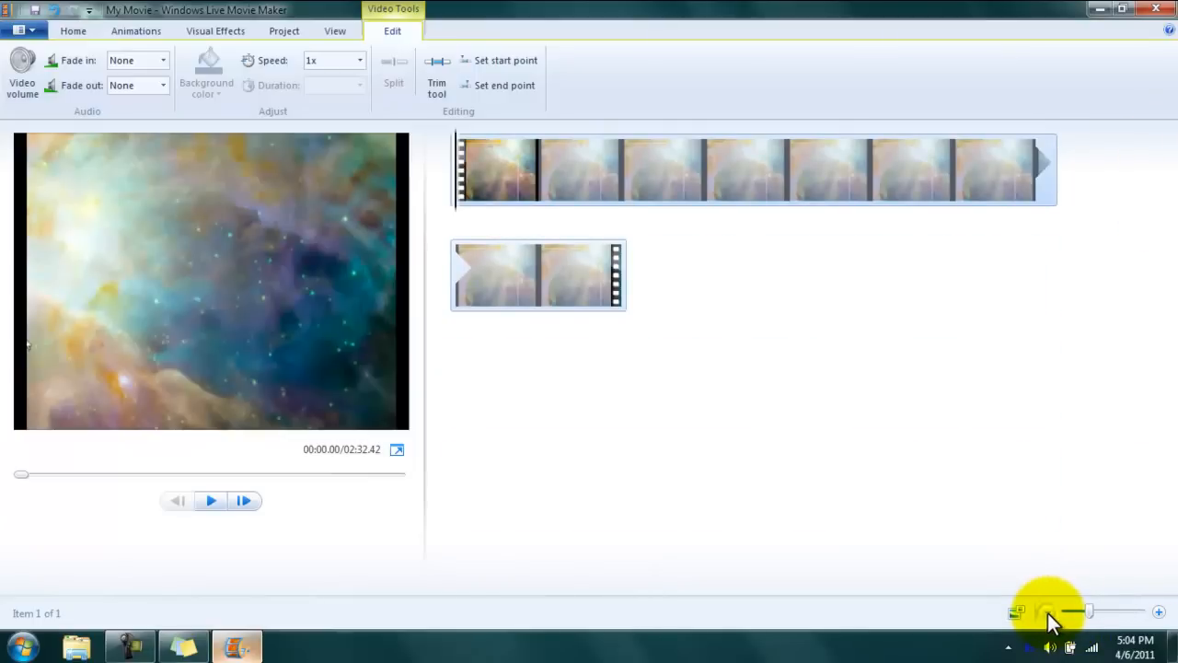
mouse_move(1116, 659)
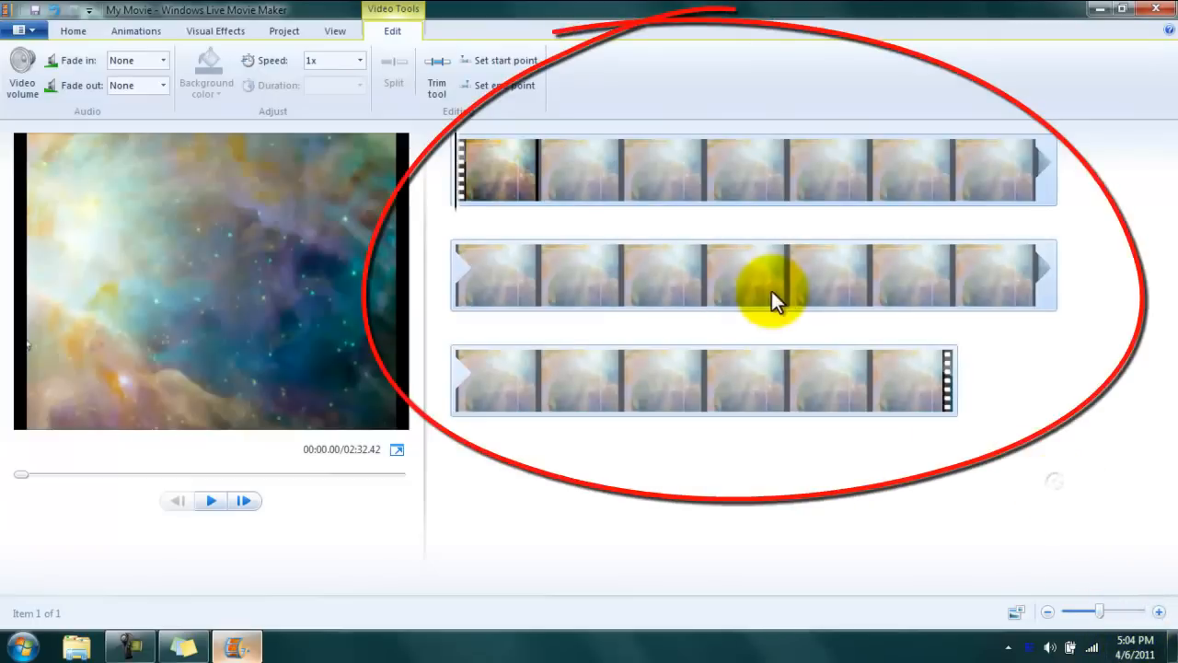
left_click(210, 501)
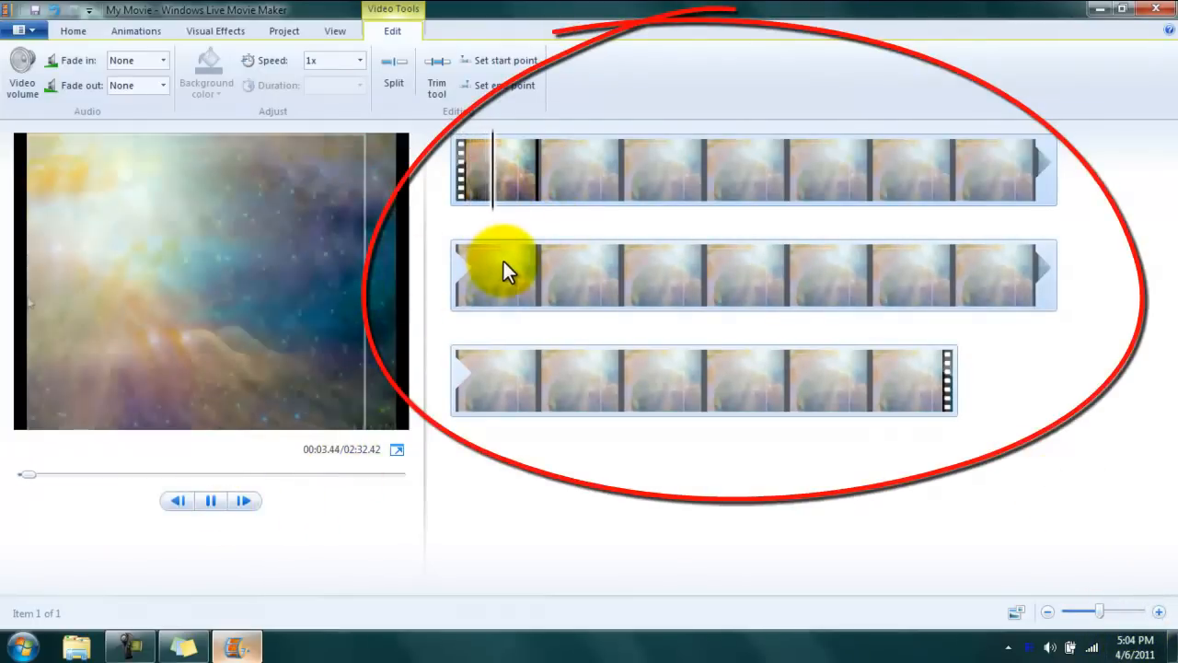
mouse_move(506, 267)
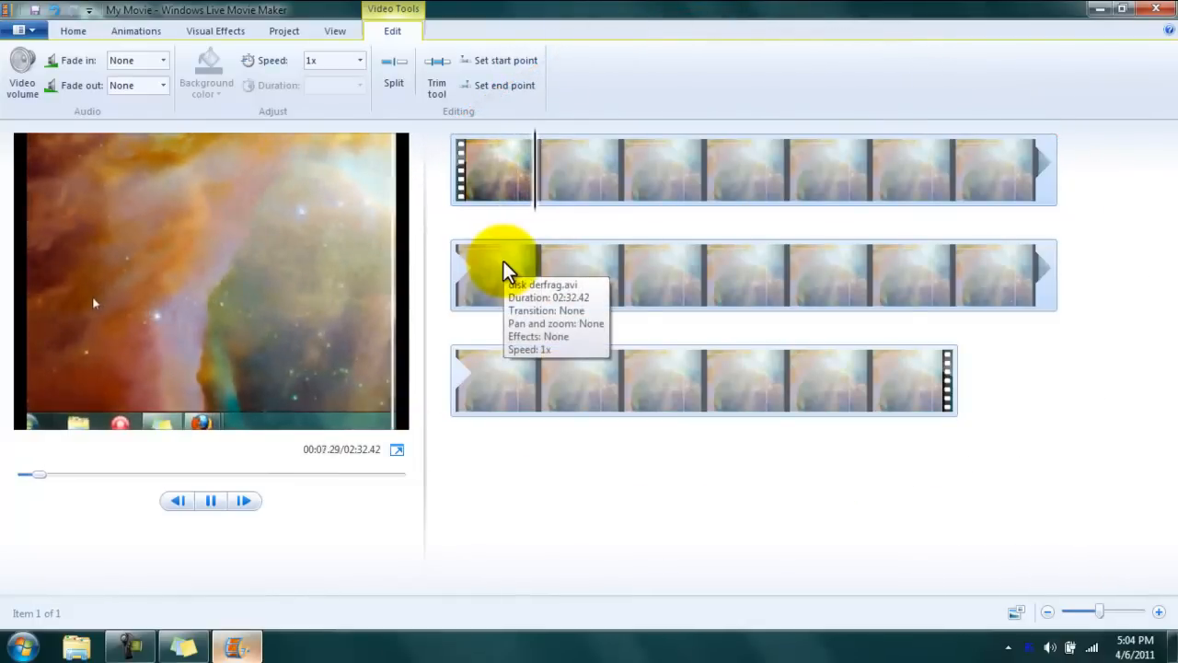
left_click(210, 501)
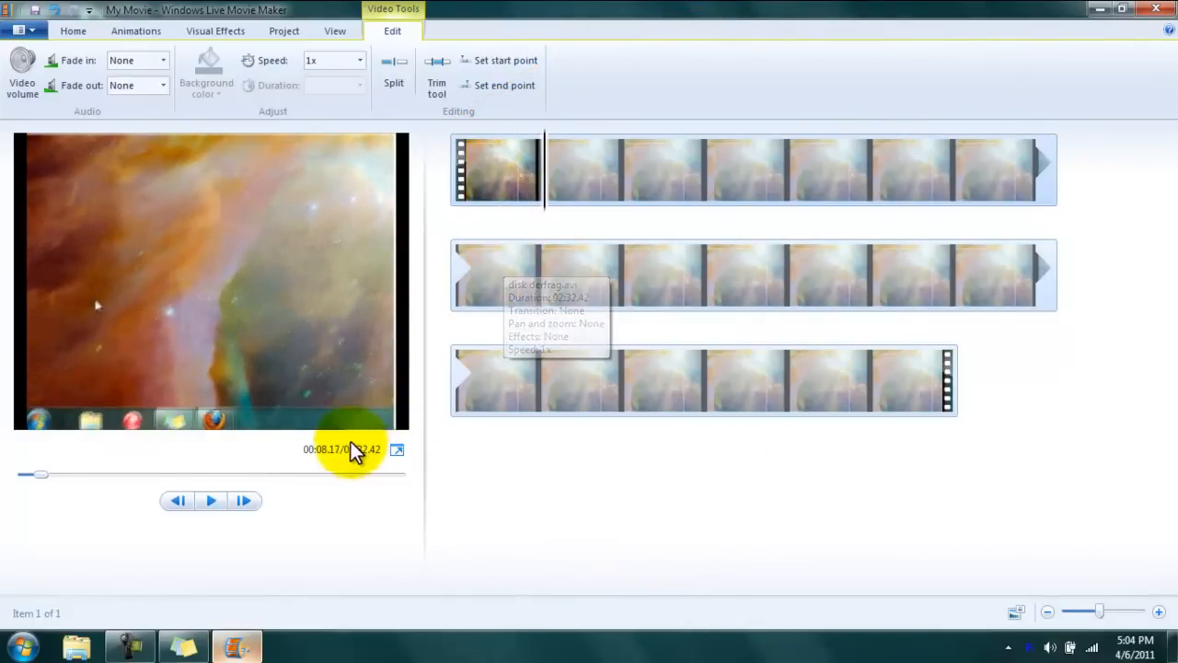
mouse_move(317, 461)
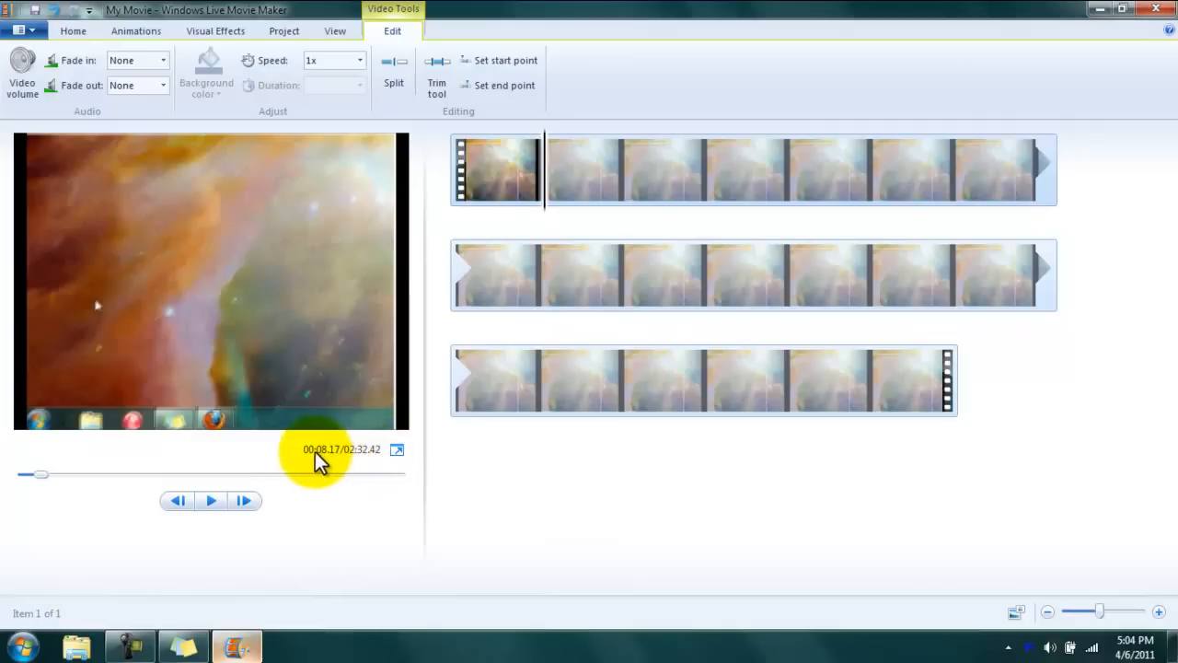
mouse_move(548, 206)
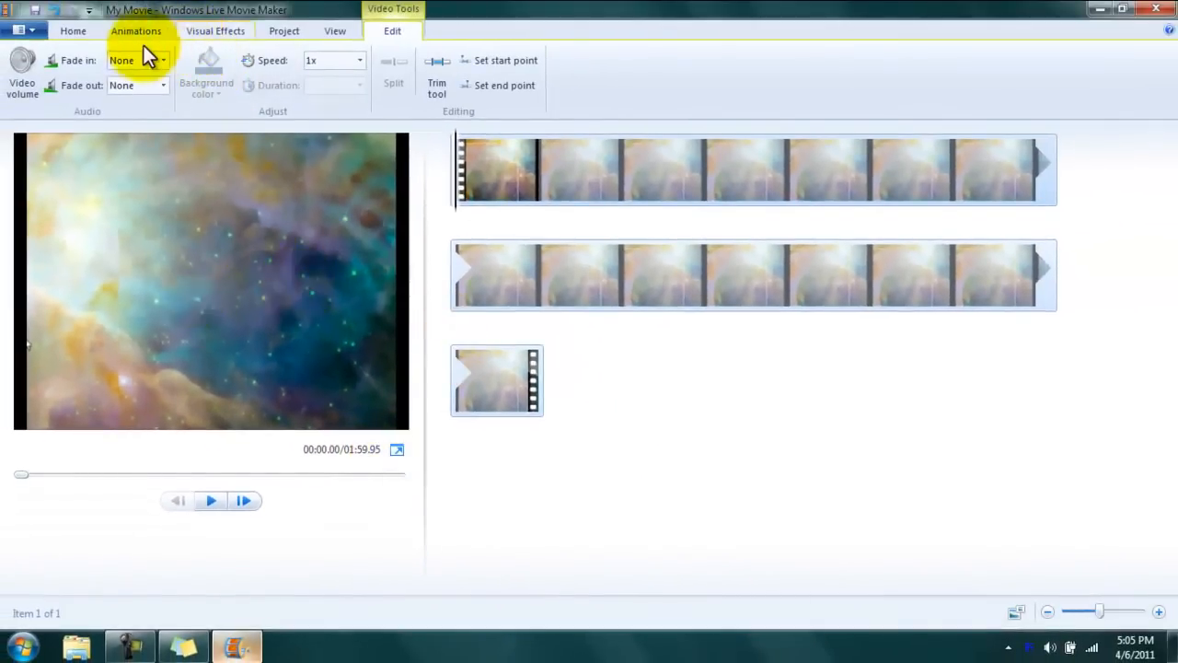
mouse_move(549, 409)
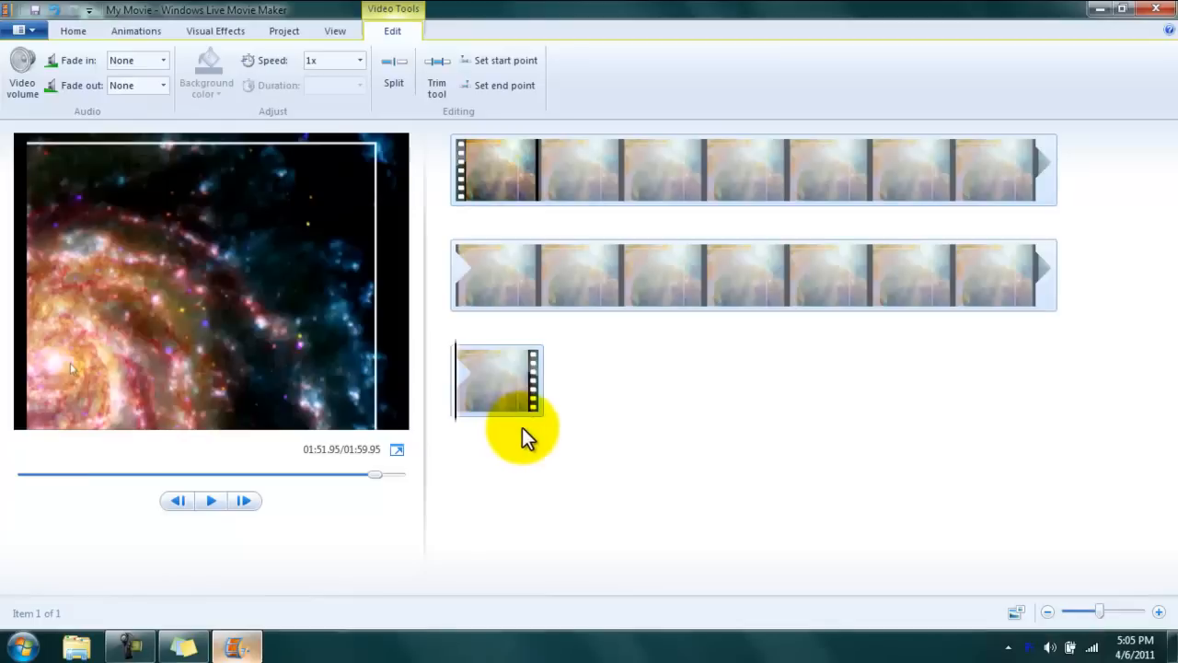
Step: Set the clip's audio to fade in Fast while keeping the Slow fade-out
left_click(210, 501)
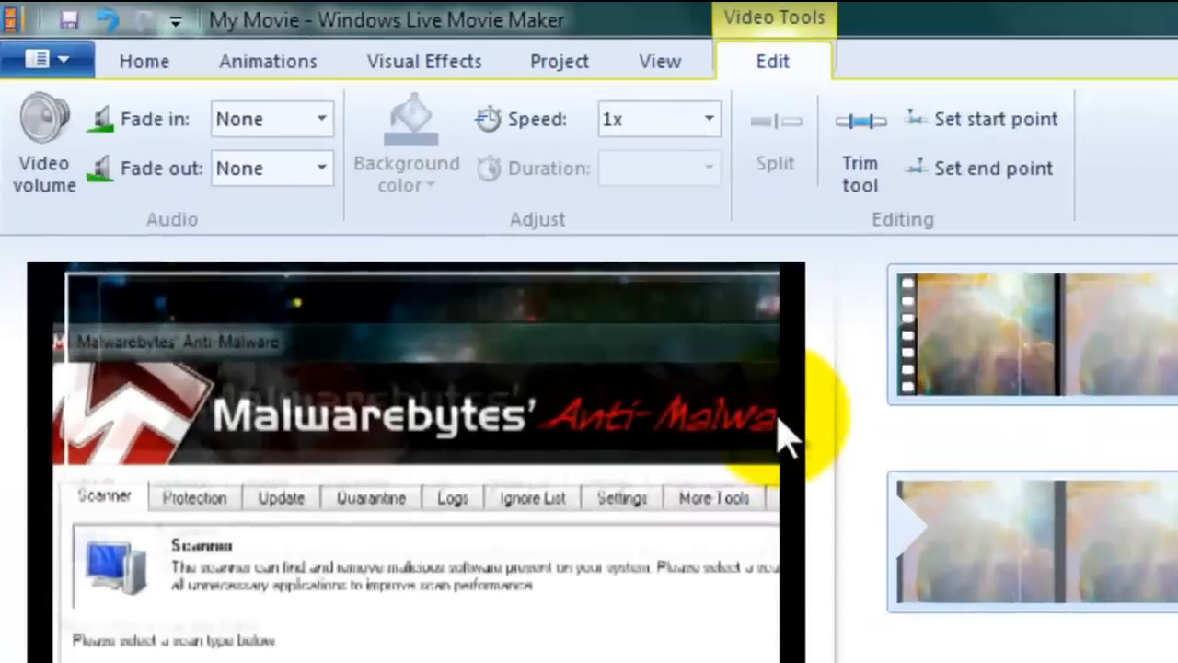
left_click(323, 168)
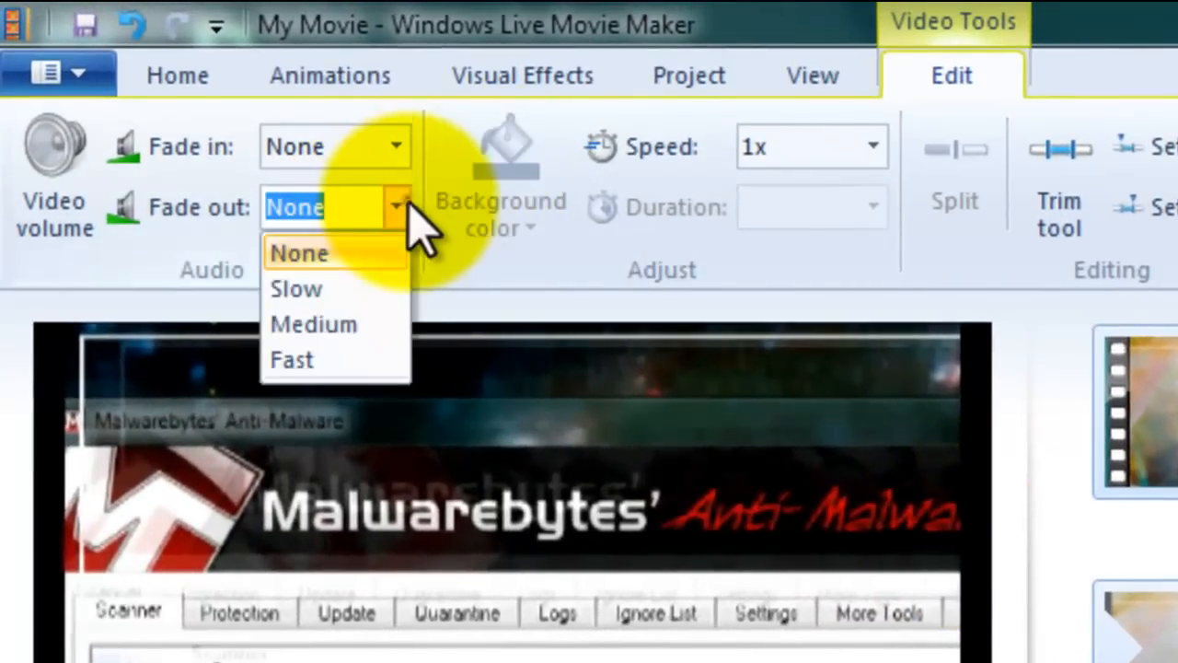
left_click(296, 287)
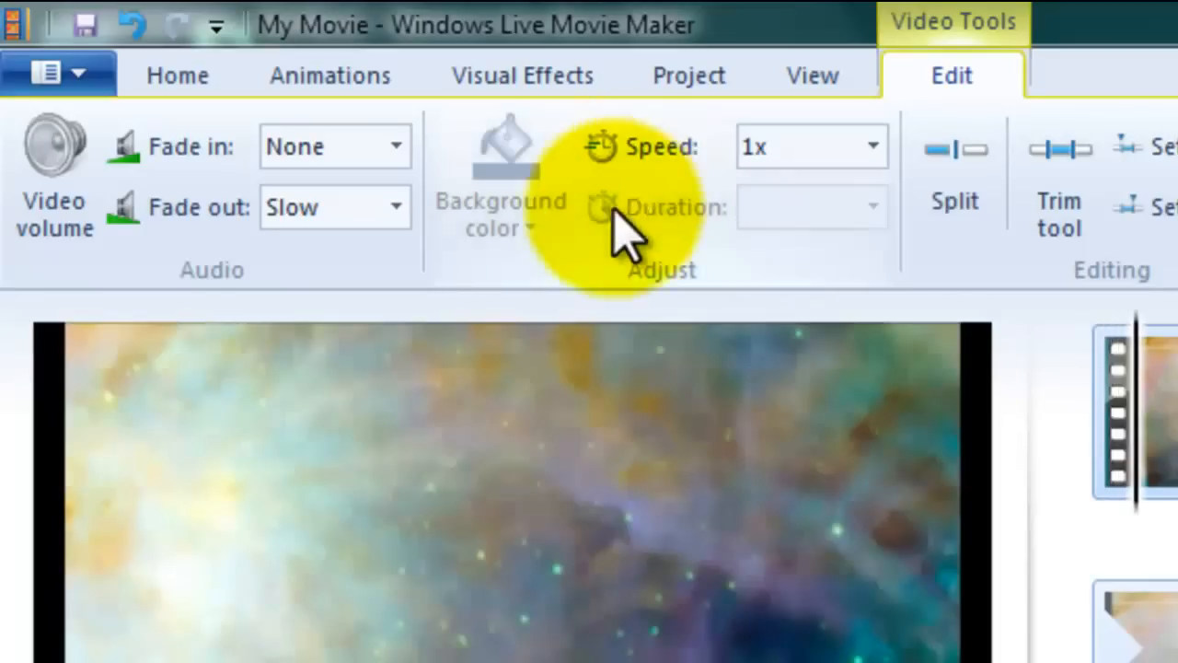
left_click(396, 148)
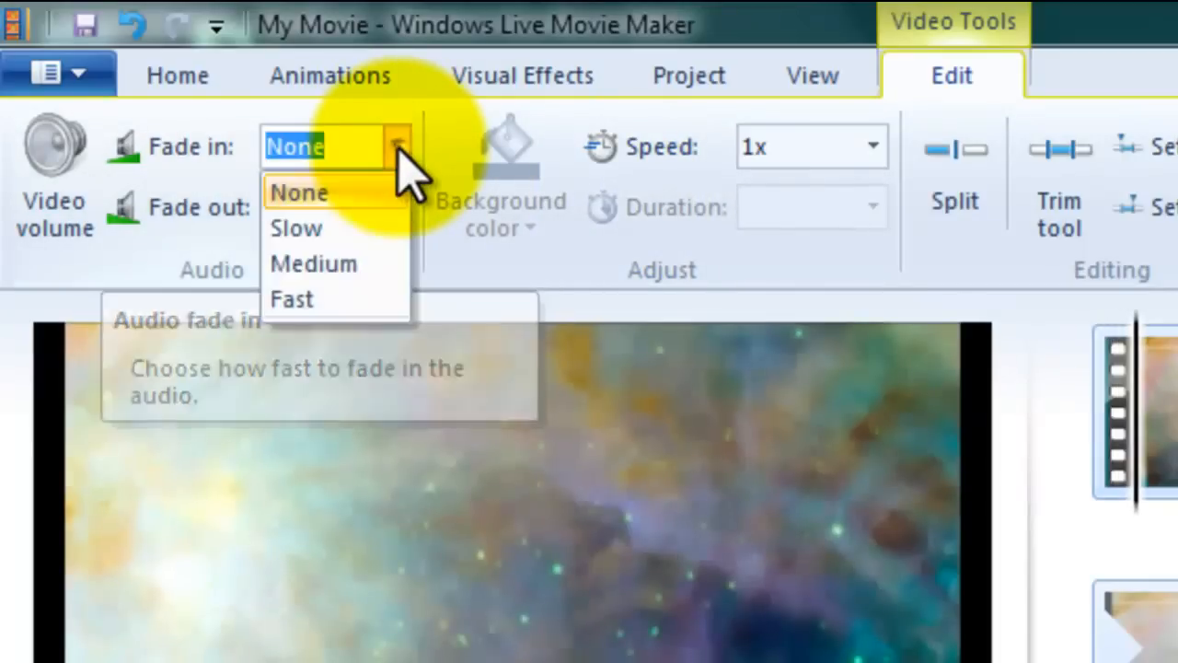
mouse_move(359, 304)
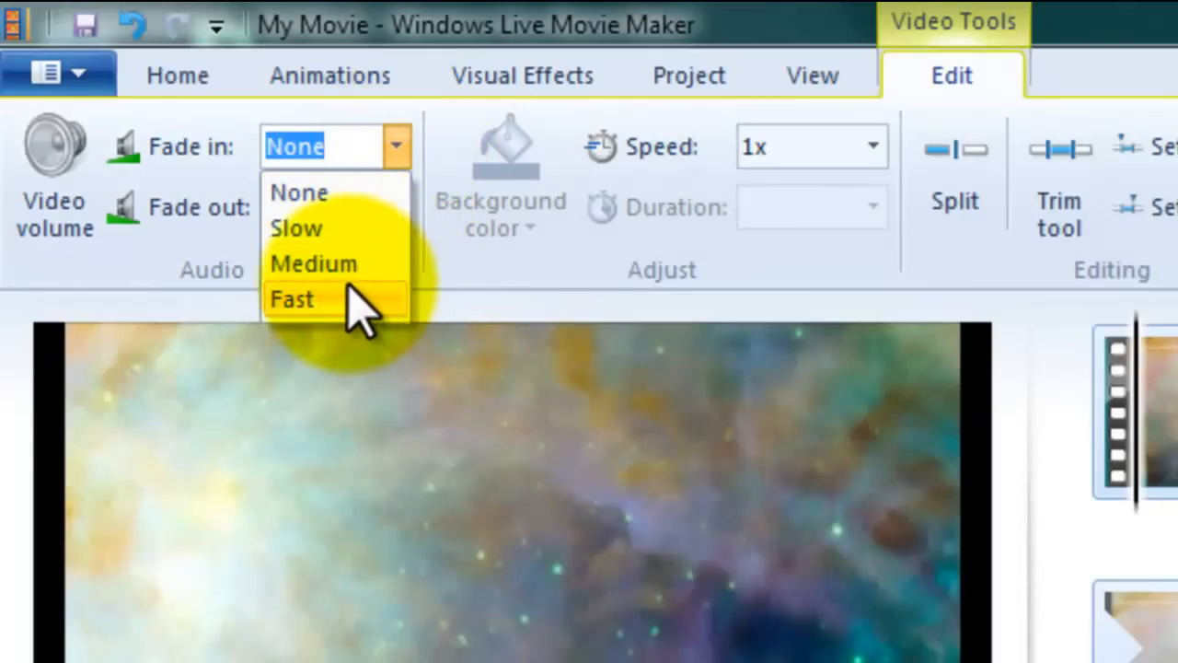
left_click(291, 298)
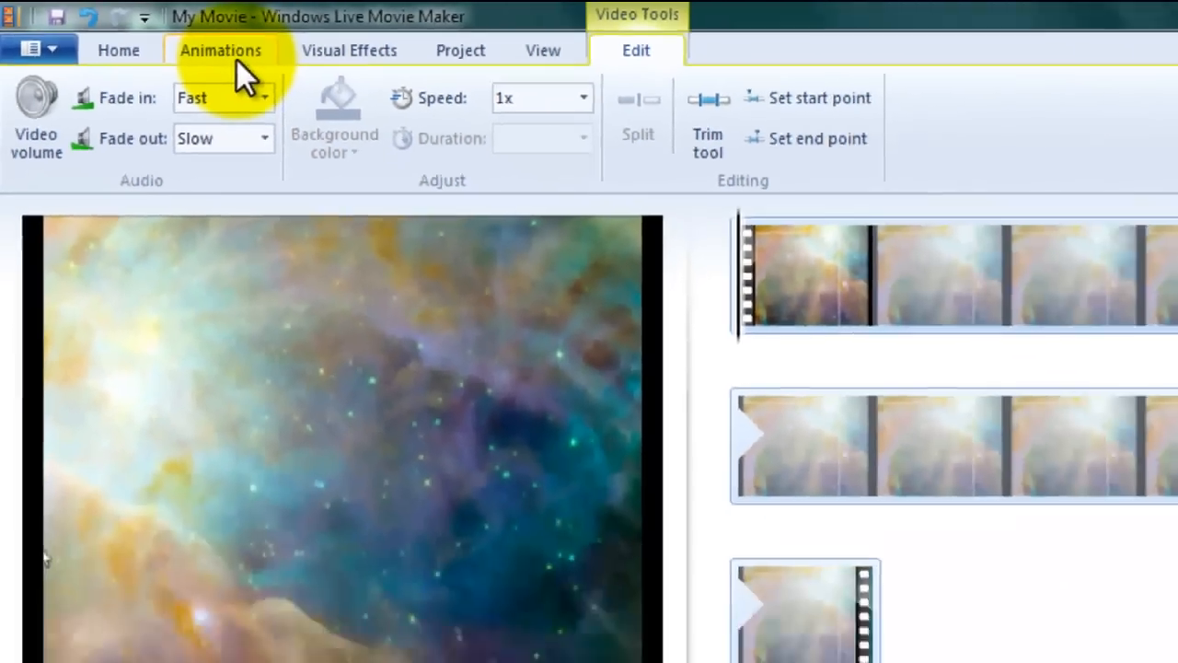
Step: Review the Animations, Project and View options for the opening clip, ending on Home
left_click(221, 50)
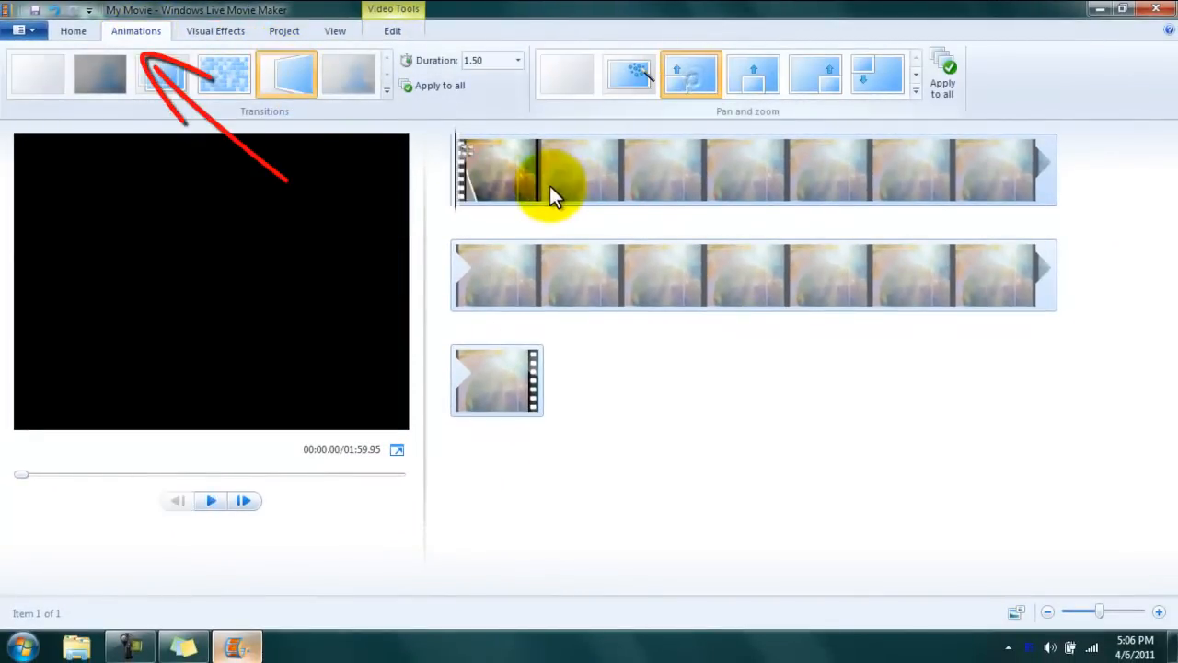
left_click(210, 501)
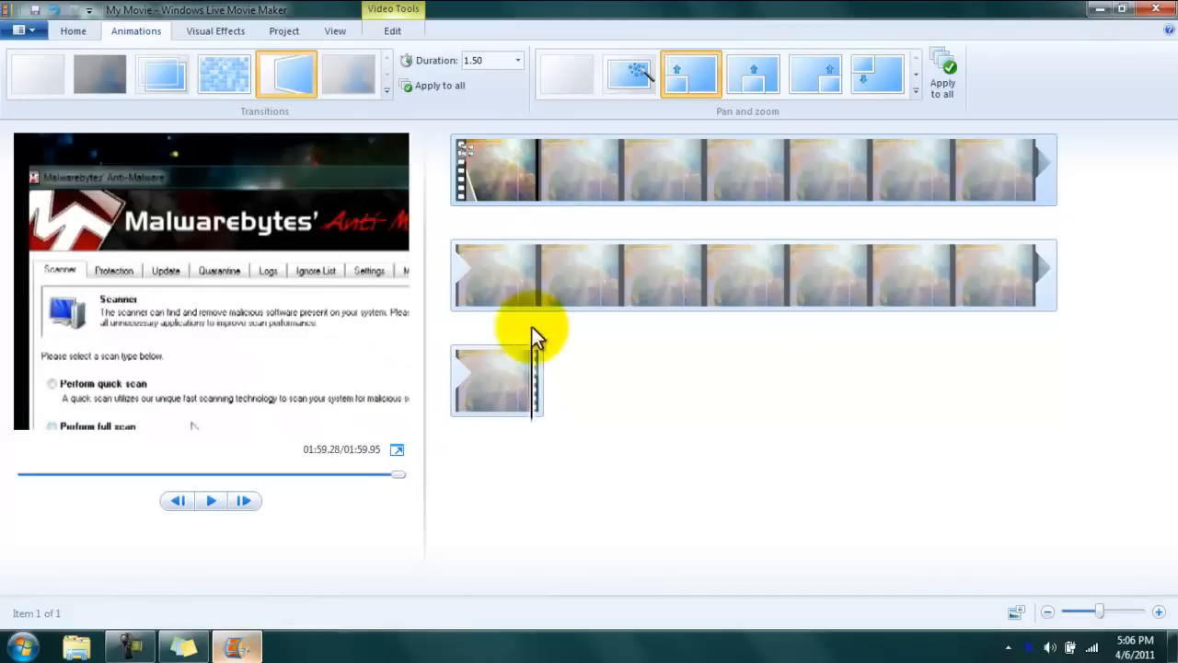
left_click(210, 501)
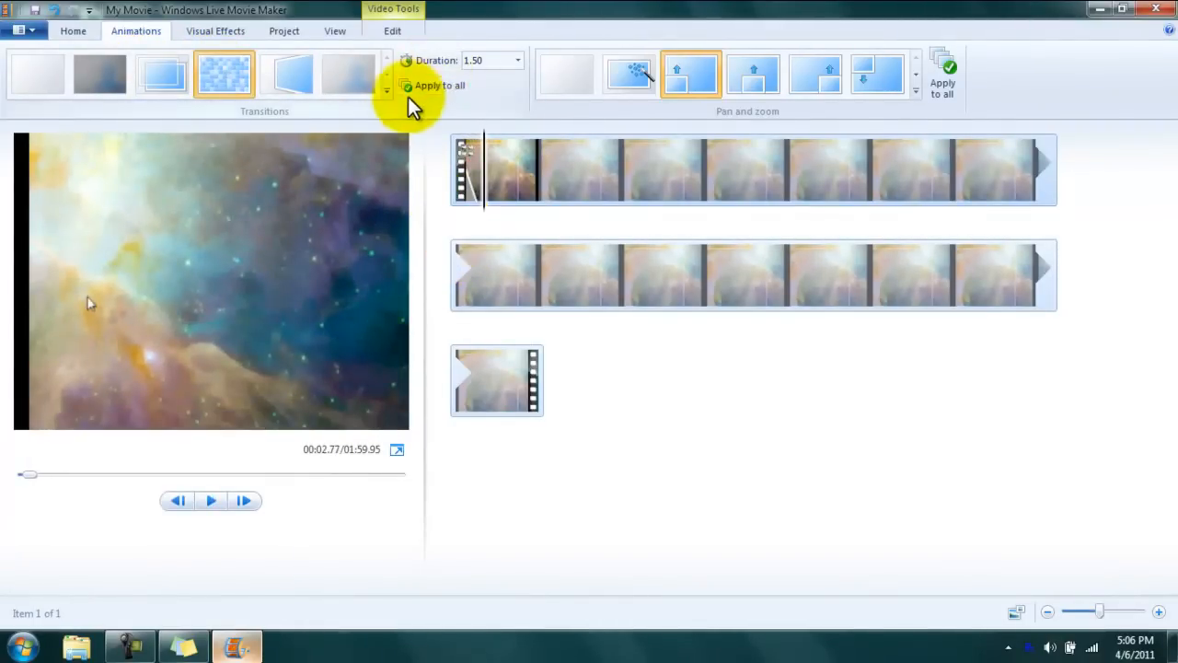
left_click(283, 30)
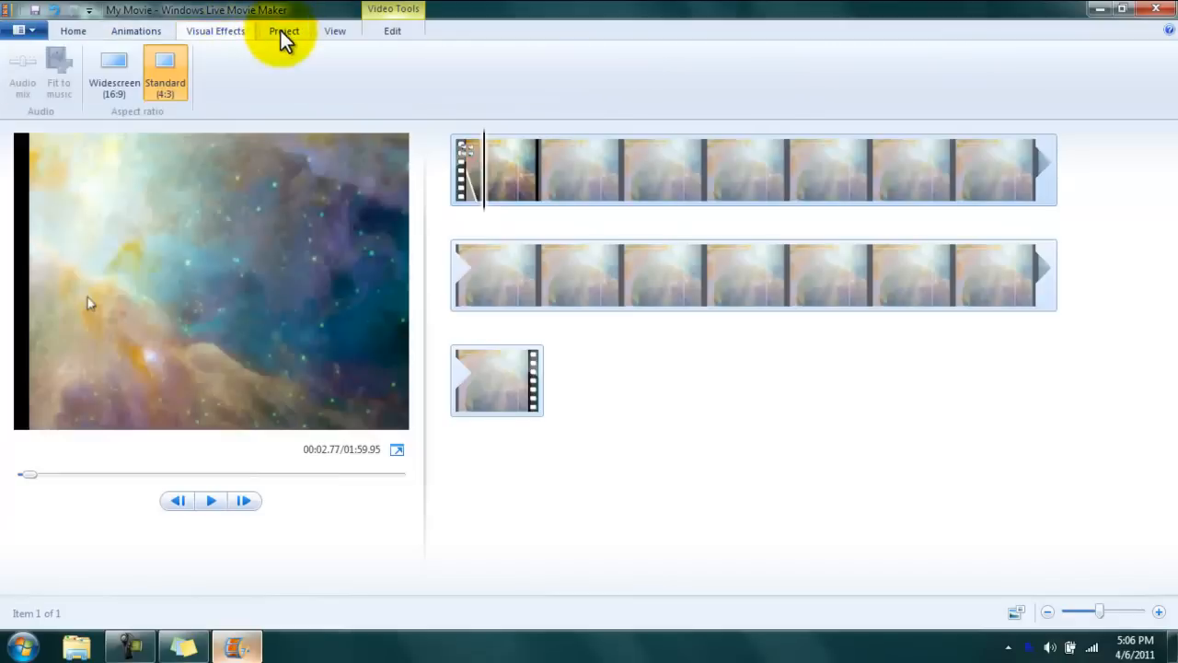
left_click(335, 30)
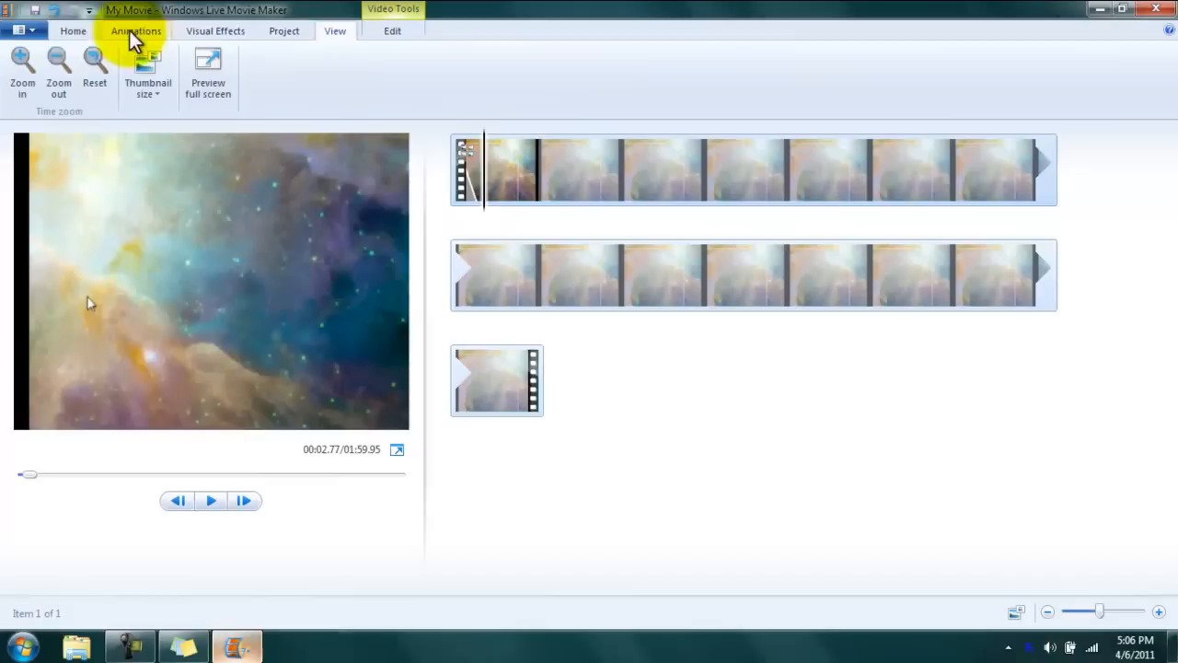
left_click(73, 30)
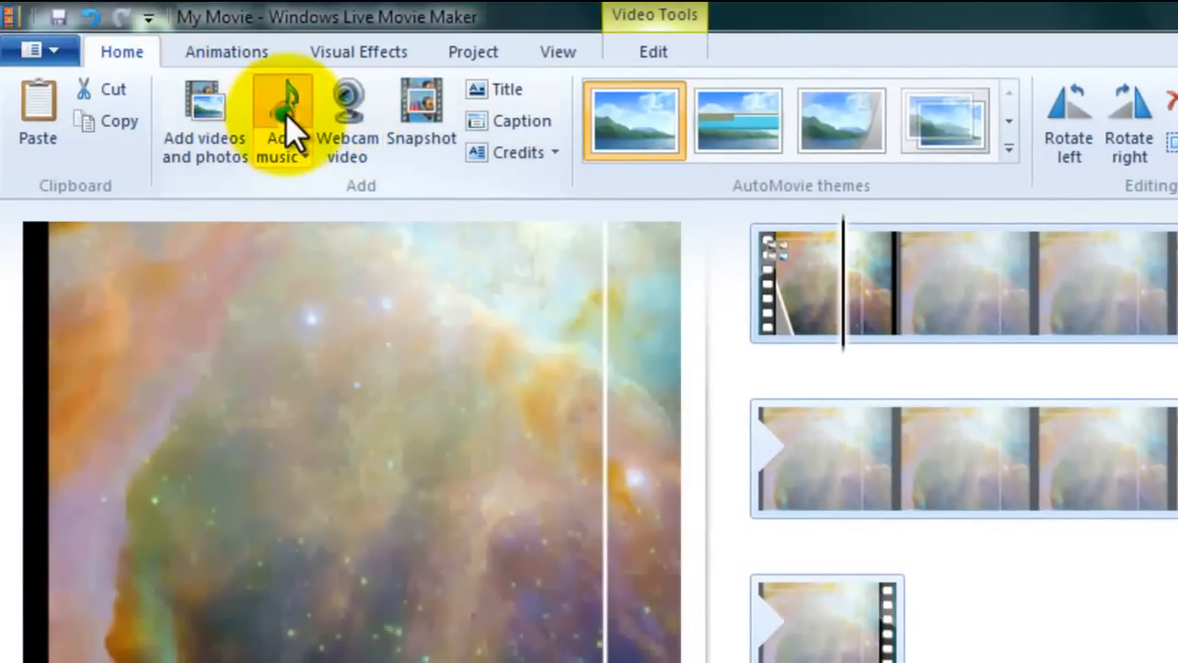
Step: Add the music file '1-11 Blackbird' by The Beatles as the background track
left_click(278, 110)
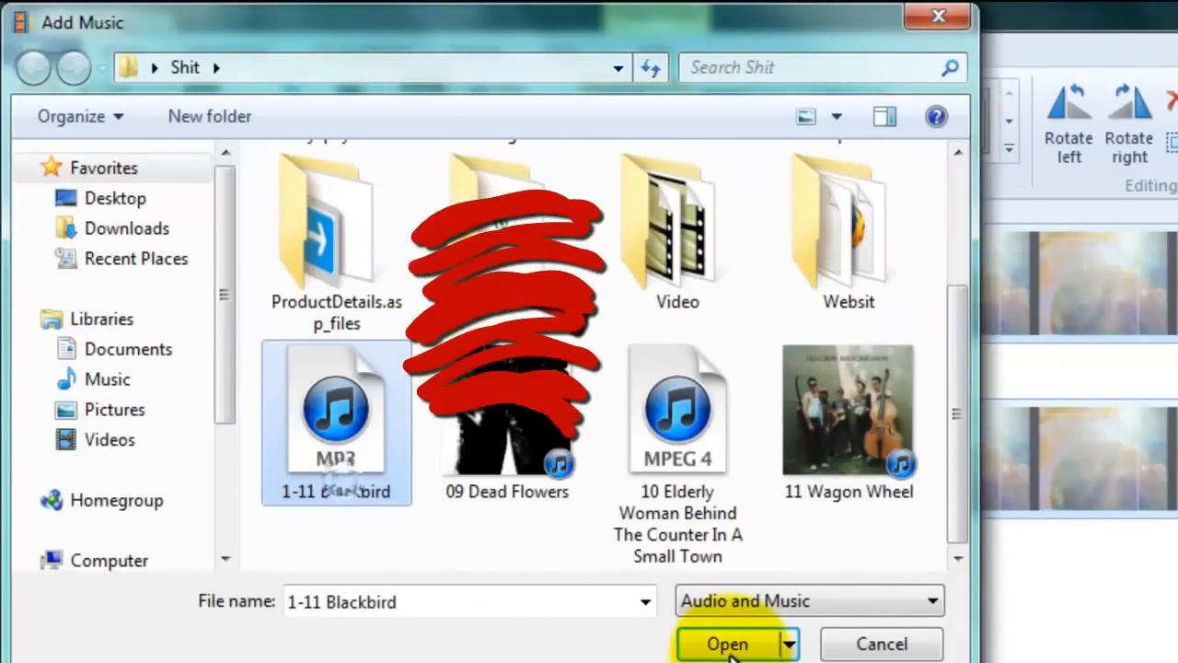
left_click(727, 645)
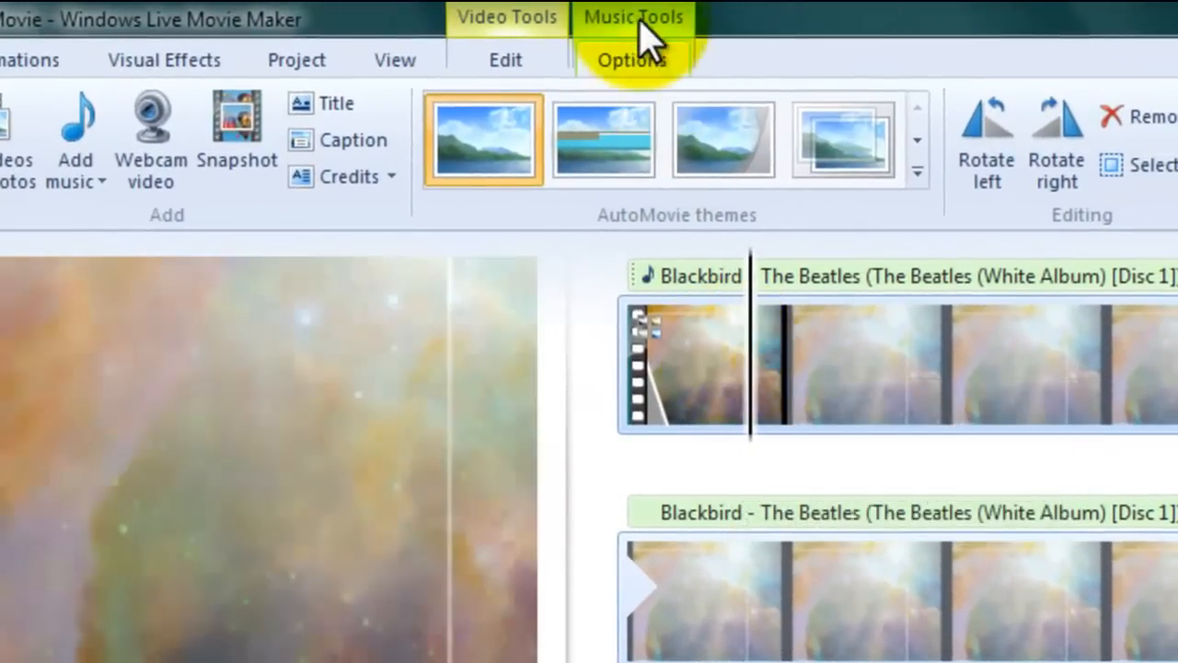
Step: Give the Blackbird track a Fast fade-in and Slow fade-out, then reselect the opening clip
left_click(631, 59)
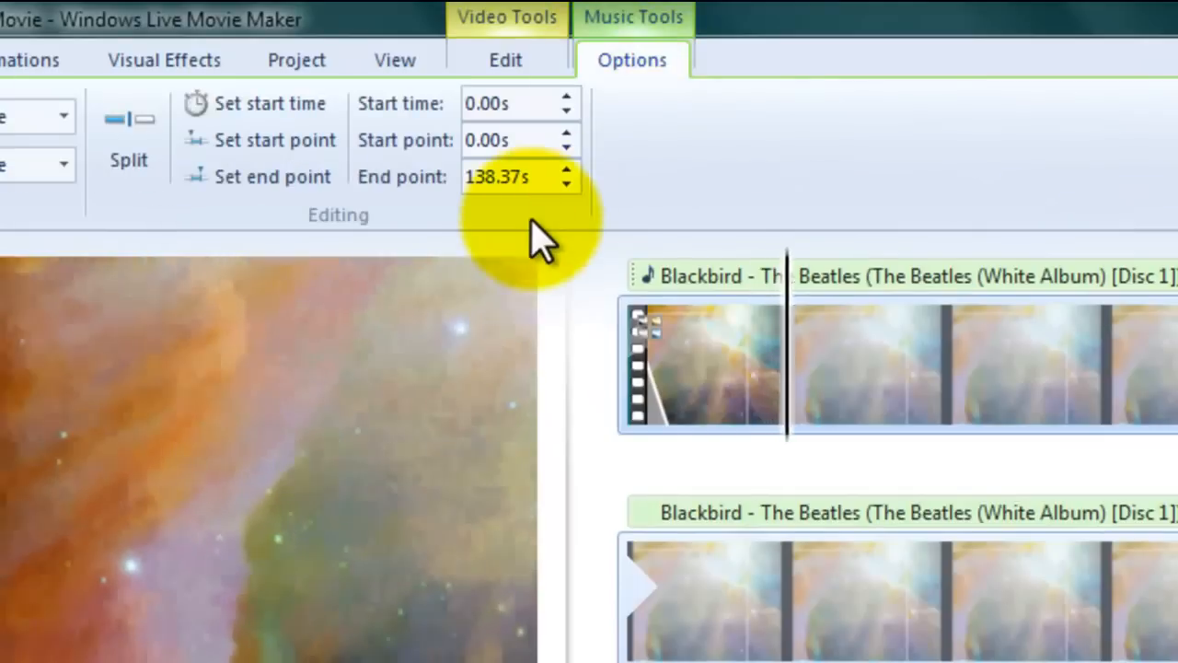
mouse_move(70, 193)
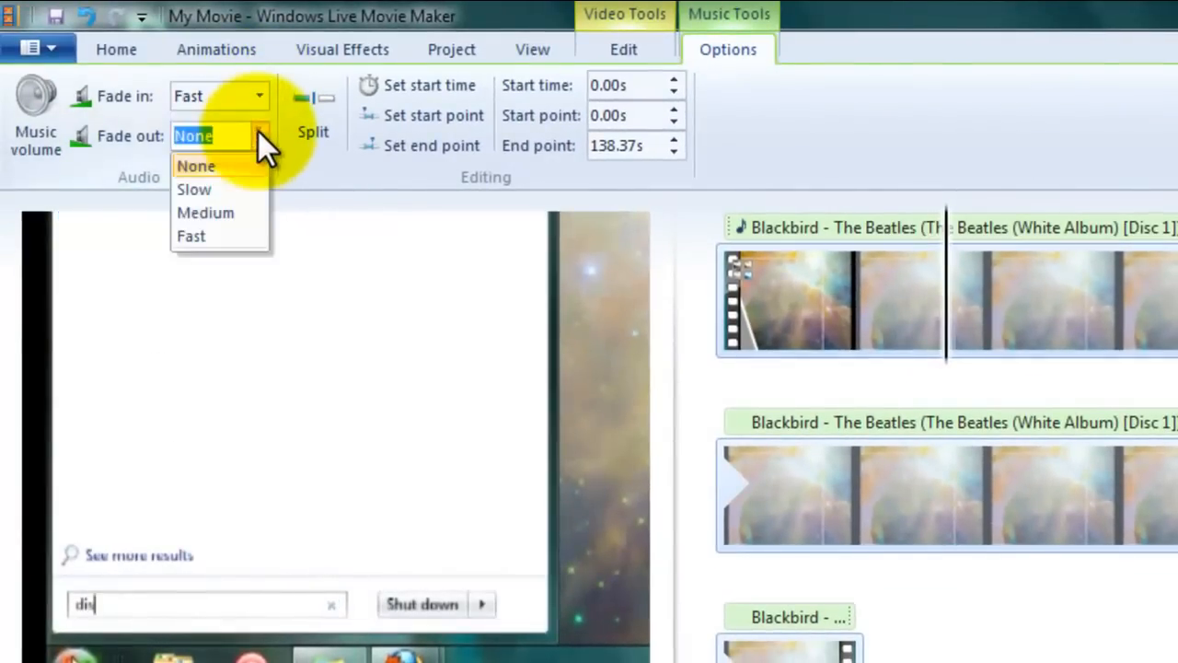
left_click(195, 188)
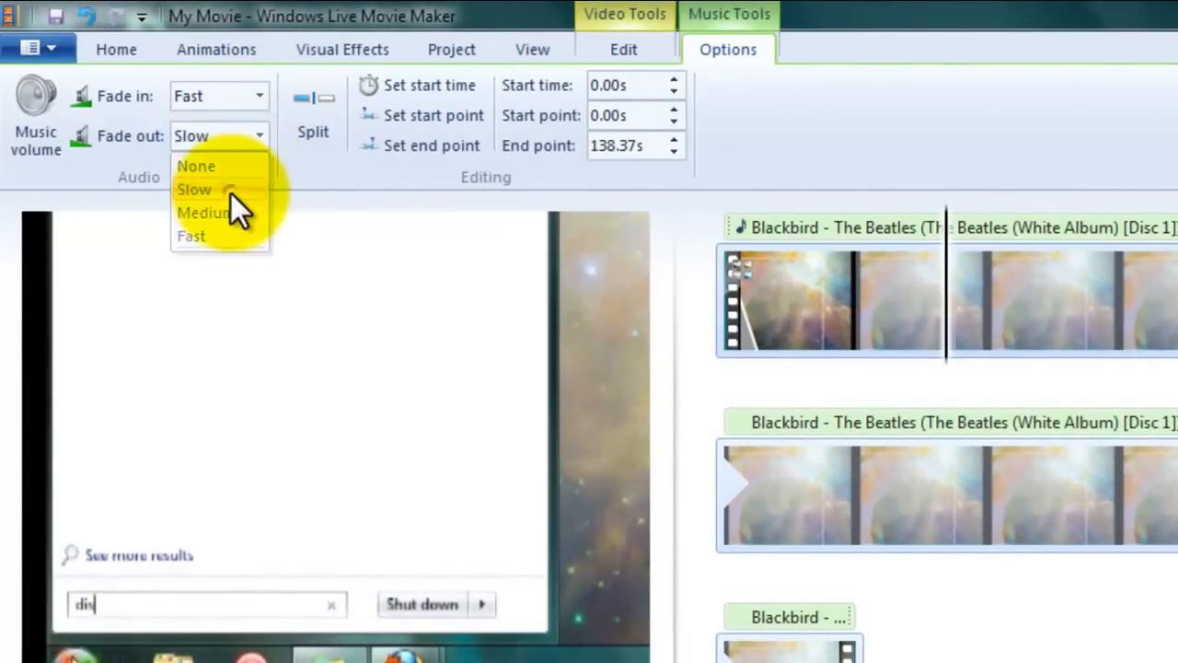
left_click(196, 188)
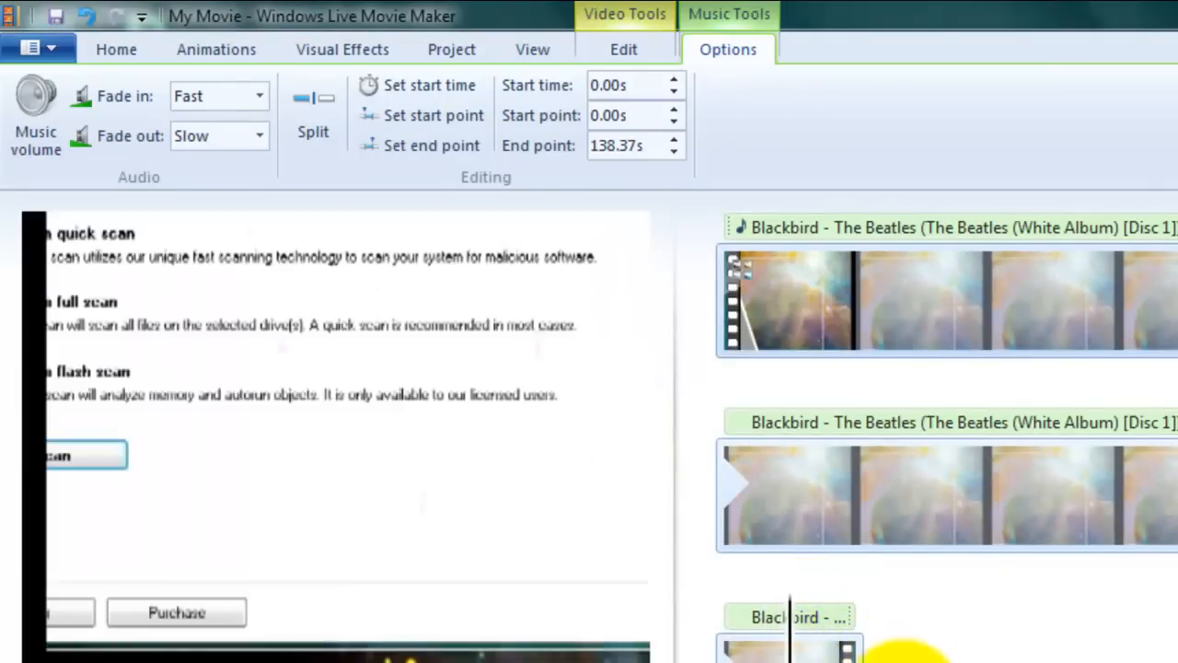
mouse_move(267, 420)
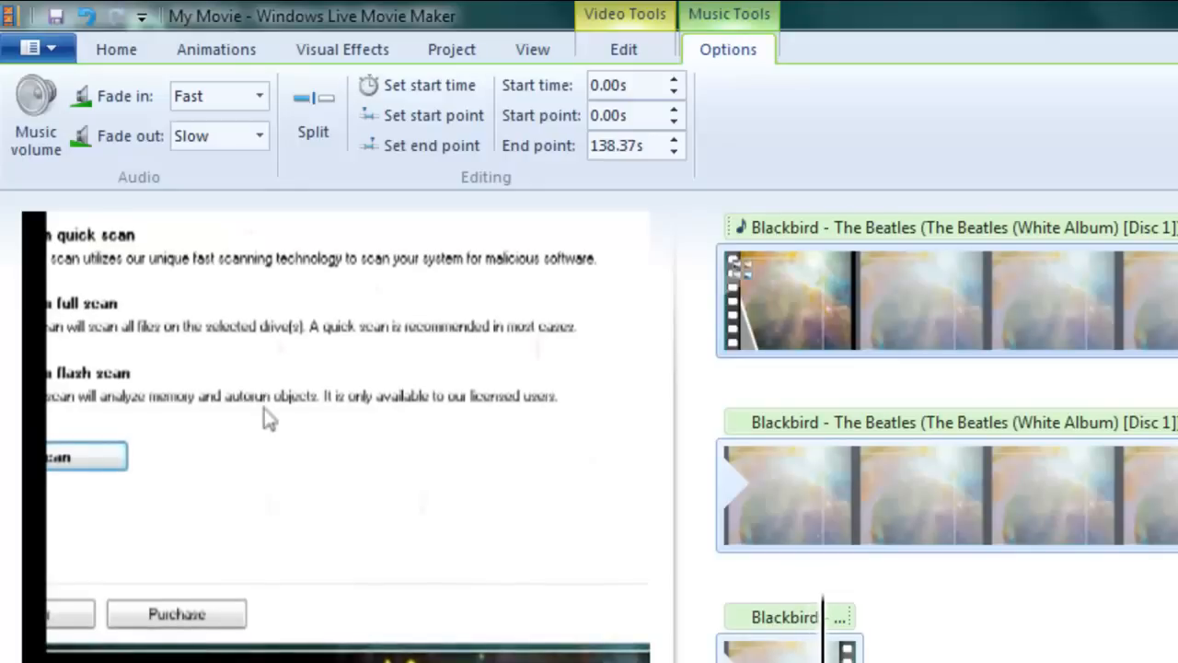
left_click(116, 48)
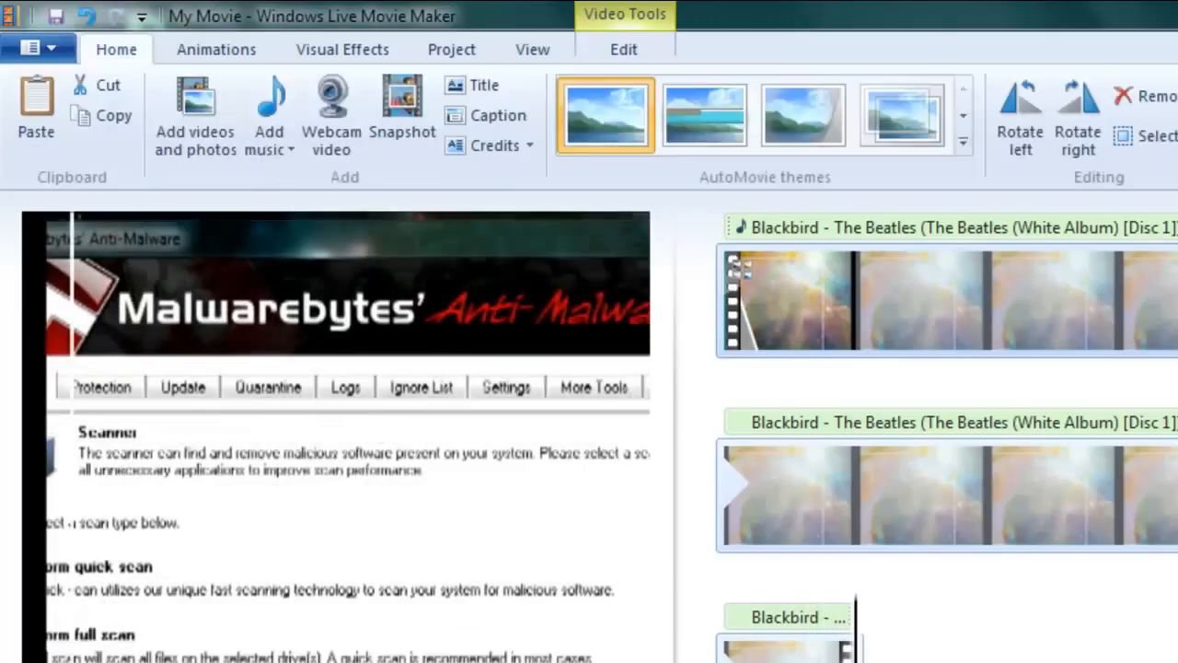
left_click(829, 313)
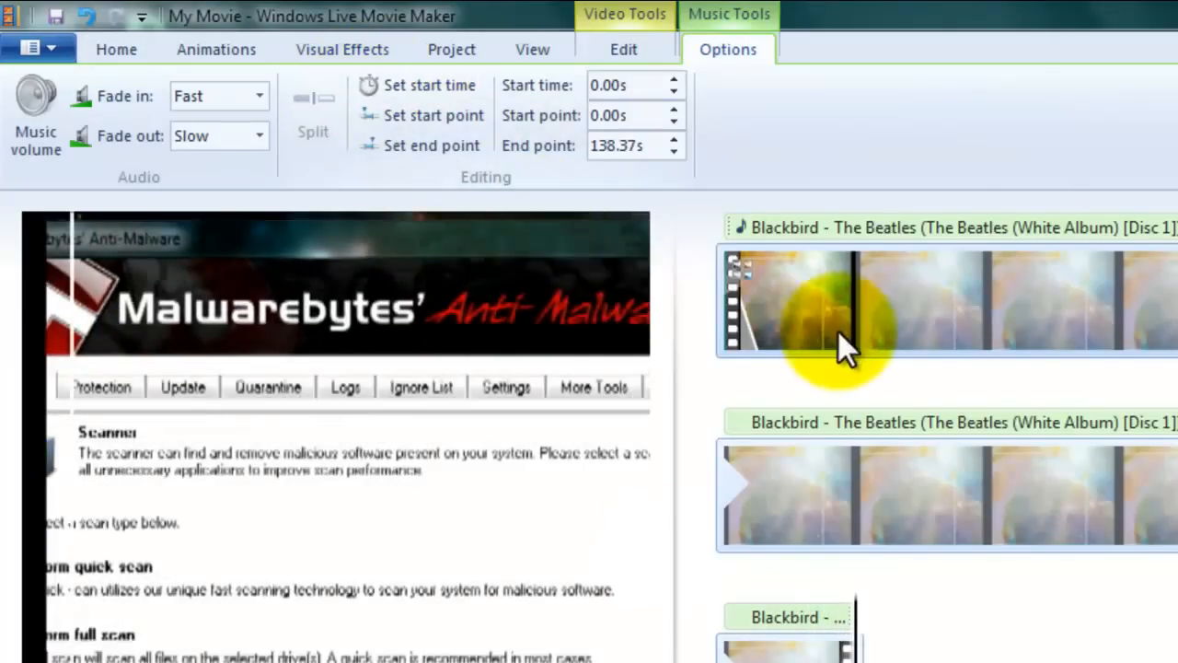
mouse_move(138, 120)
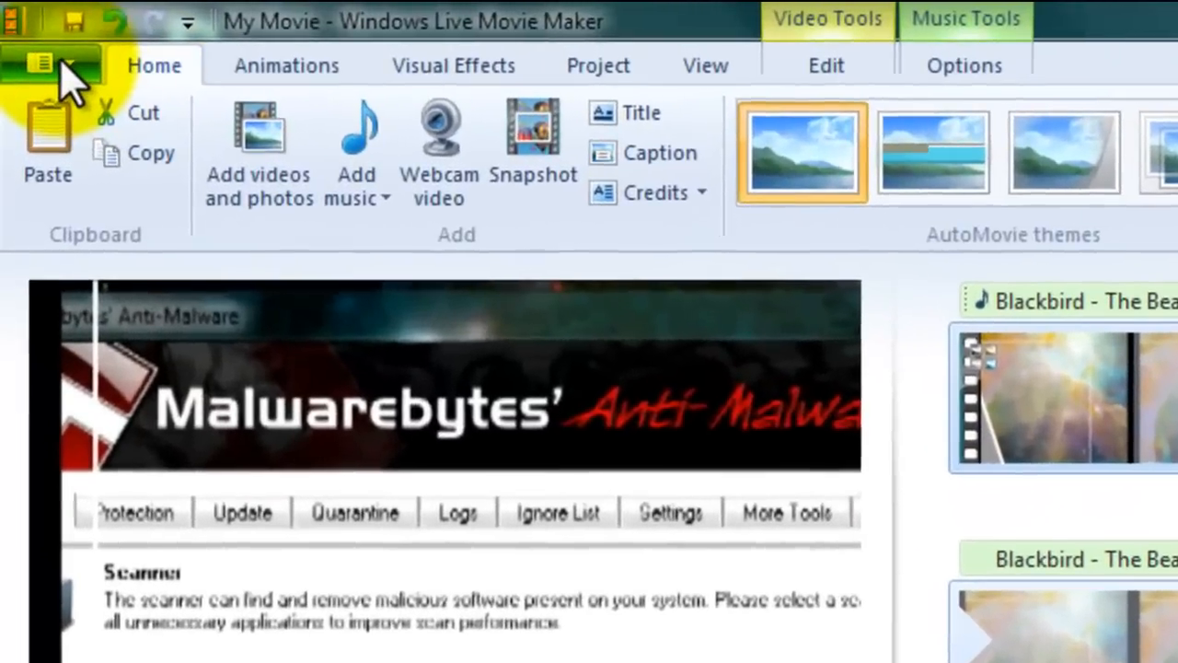
Step: Browse the Save movie formats and choose 'For computer' playback
left_click(48, 62)
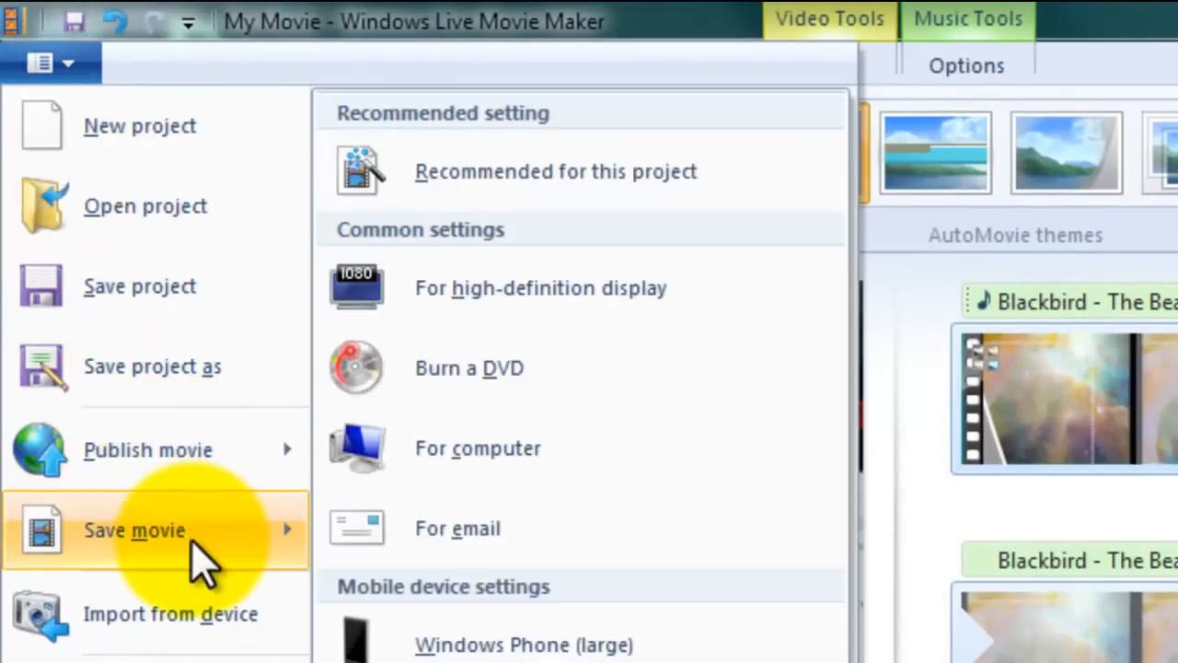
mouse_move(488, 331)
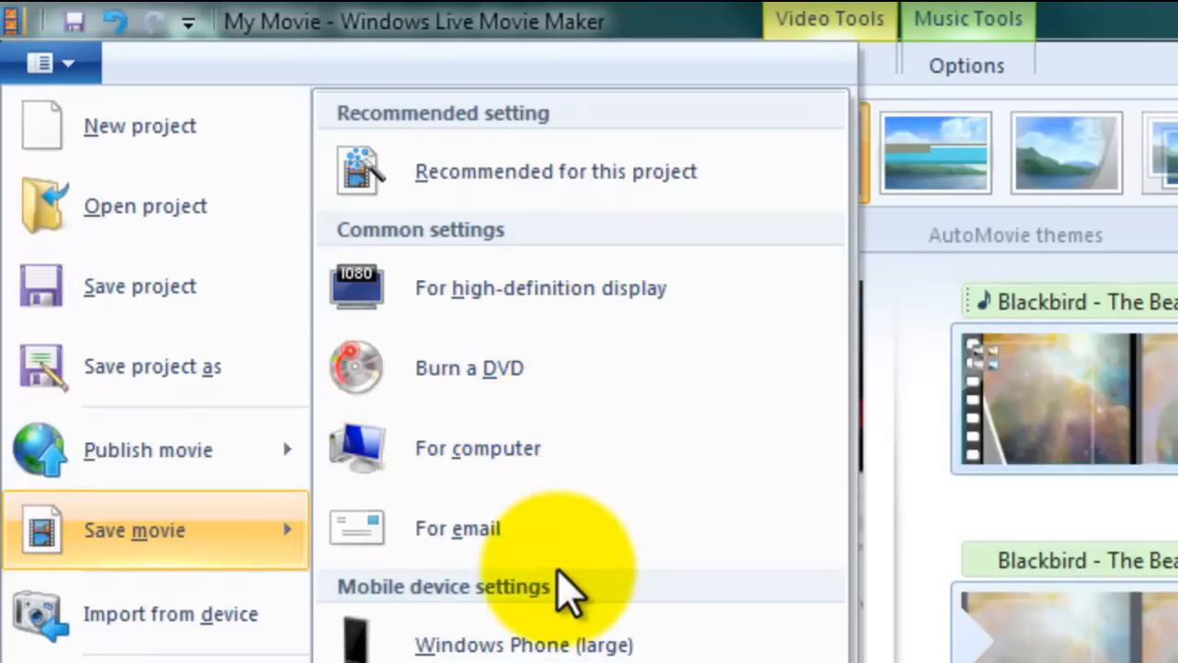
mouse_move(580, 313)
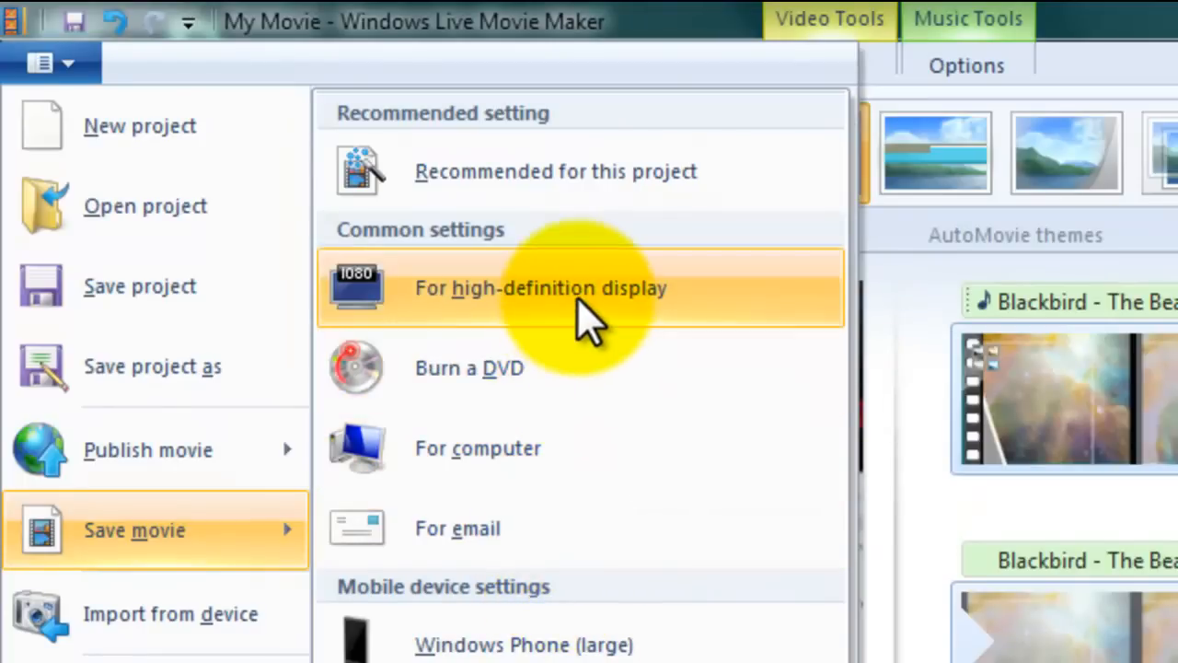
scroll("down", 3)
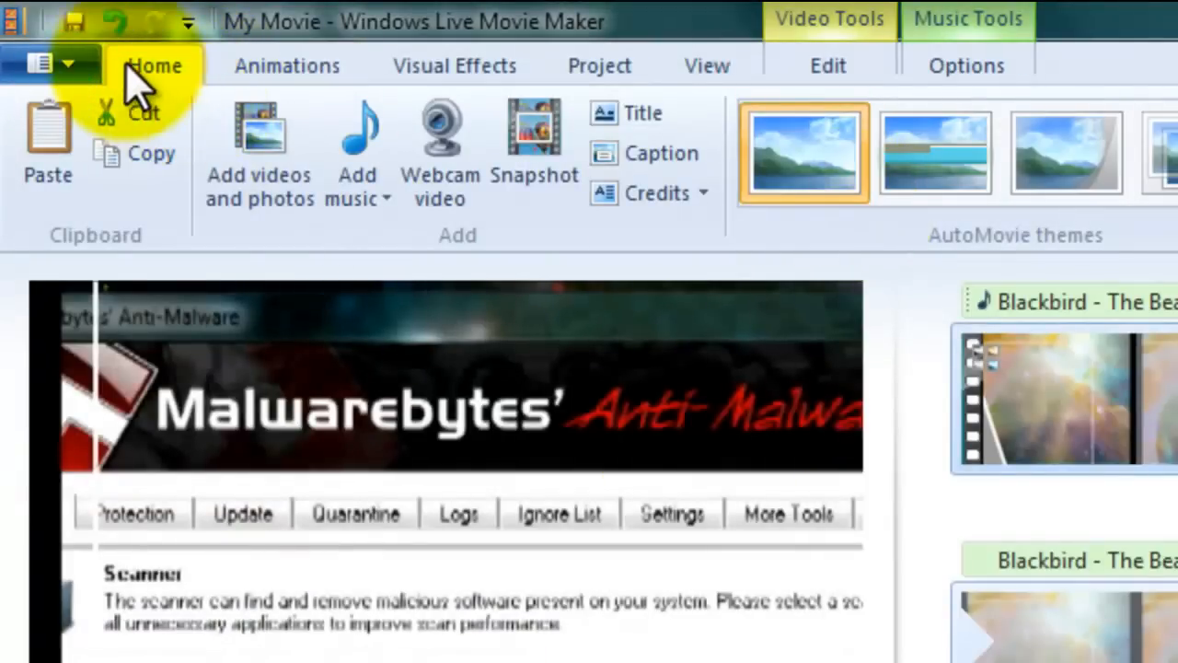
left_click(40, 62)
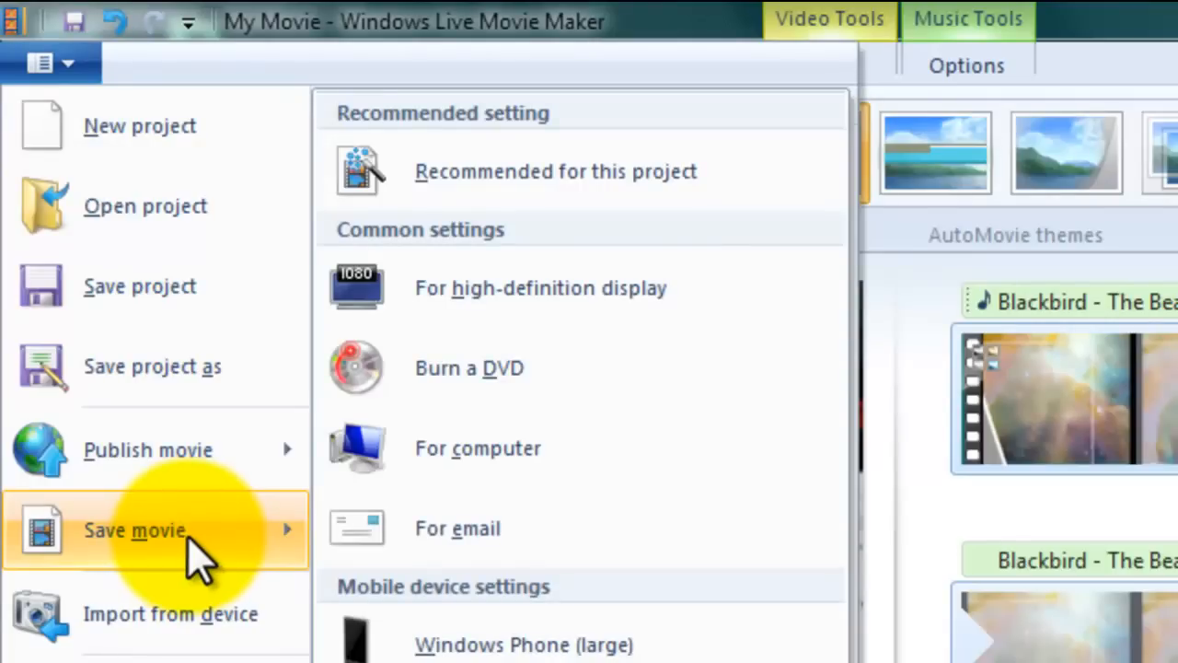
mouse_move(497, 304)
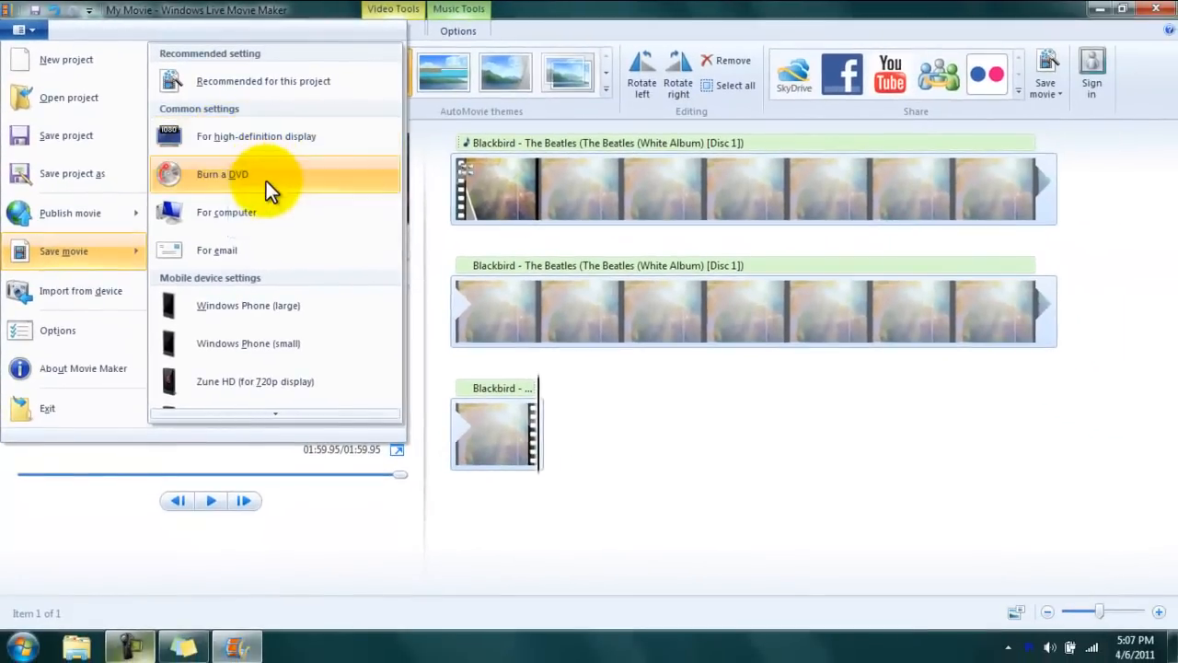
mouse_move(267, 218)
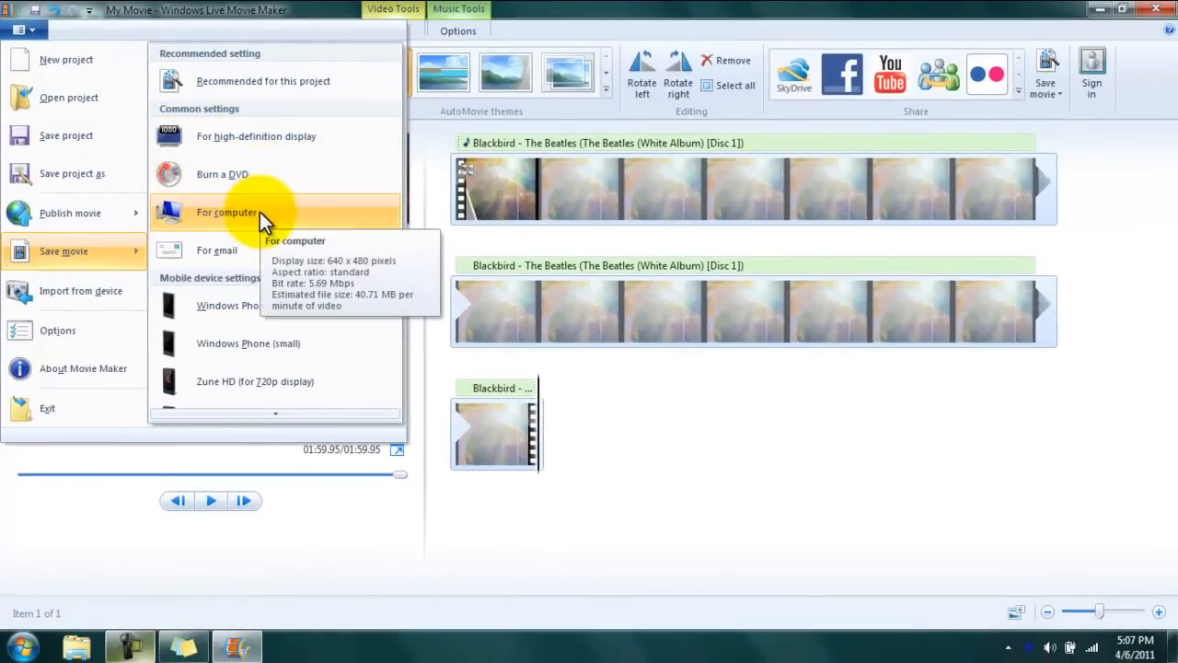
left_click(226, 212)
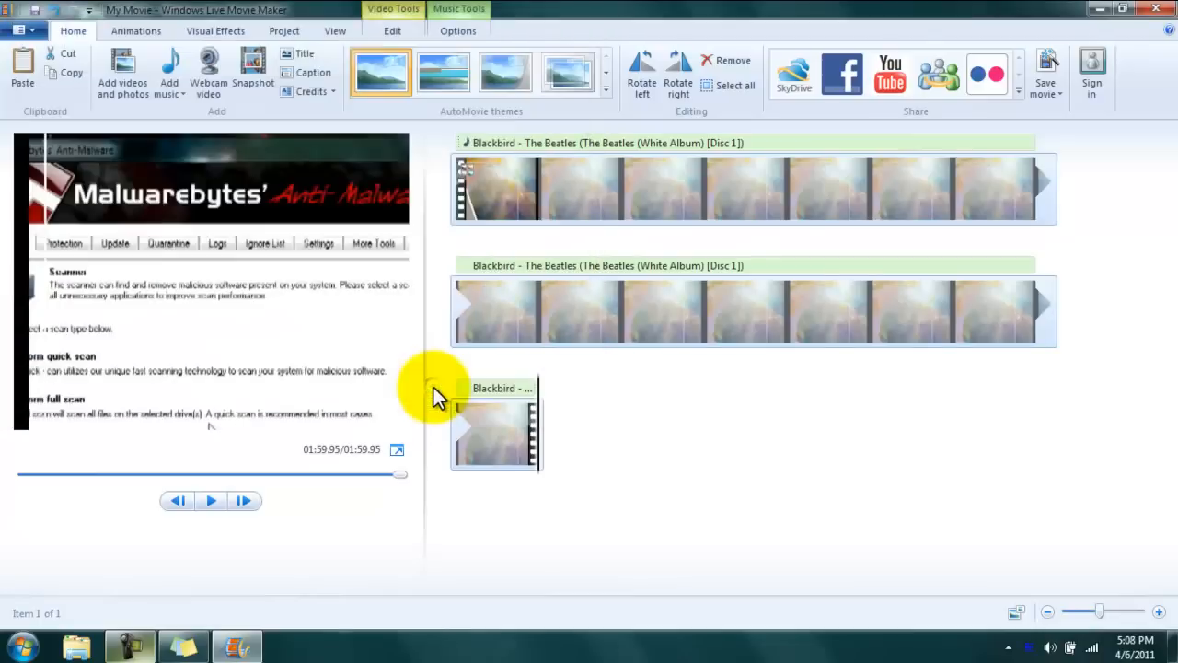
Step: Start saving the movie file, with rendering reaching 1% complete
left_click(1046, 74)
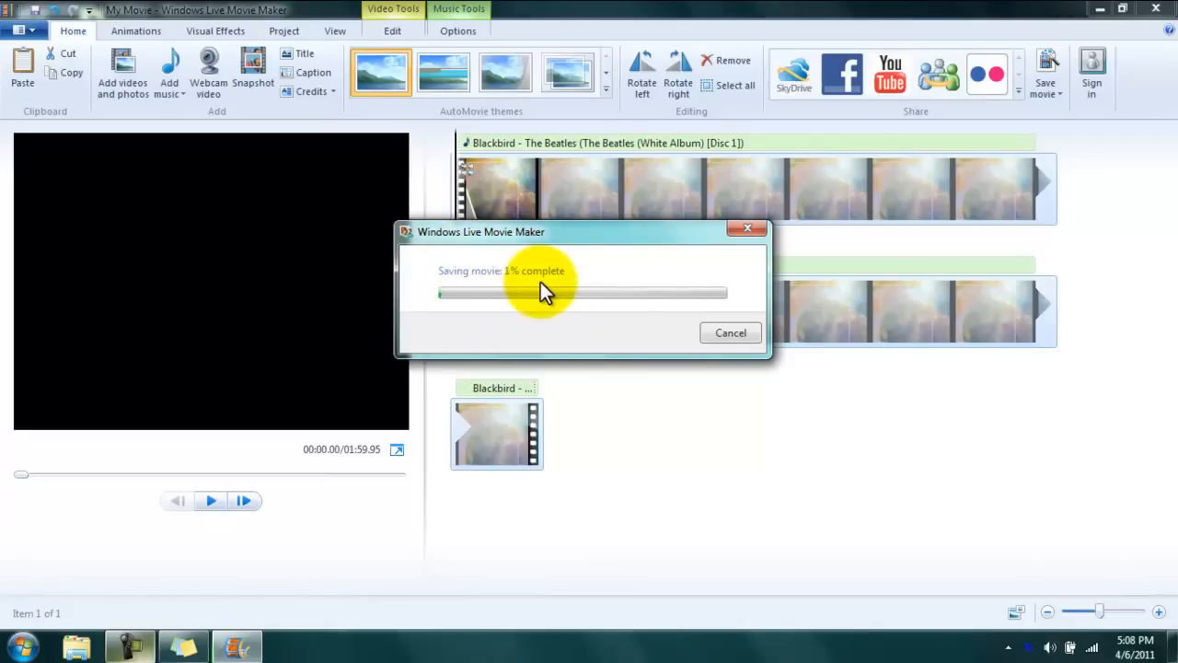
mouse_move(882, 552)
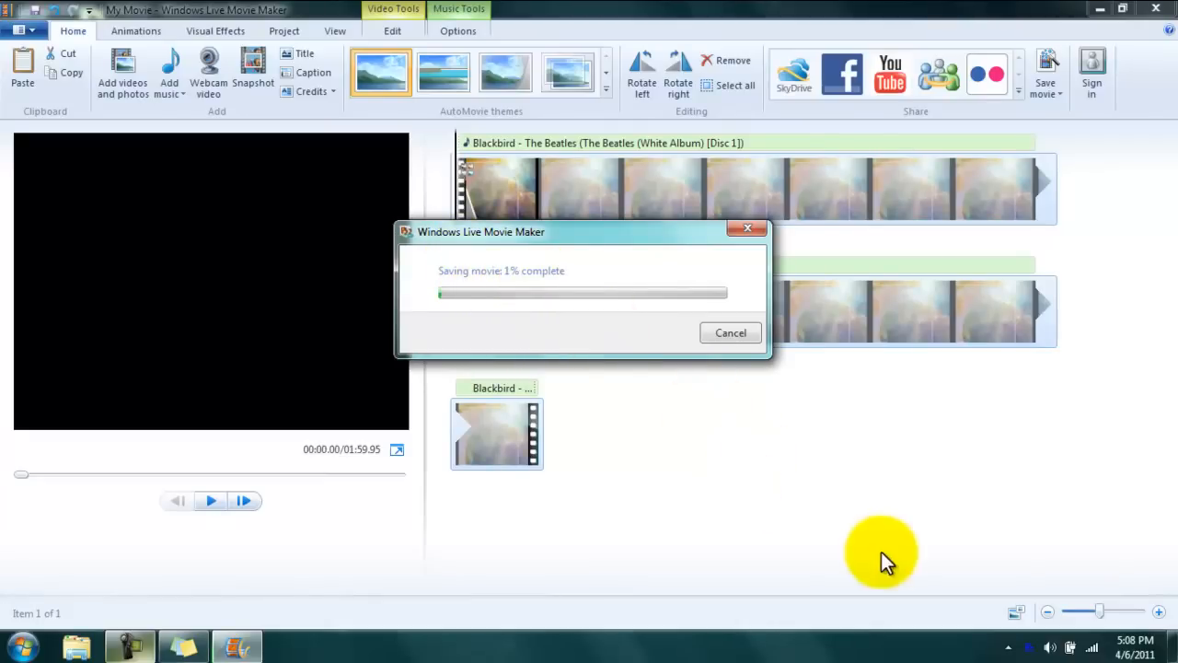